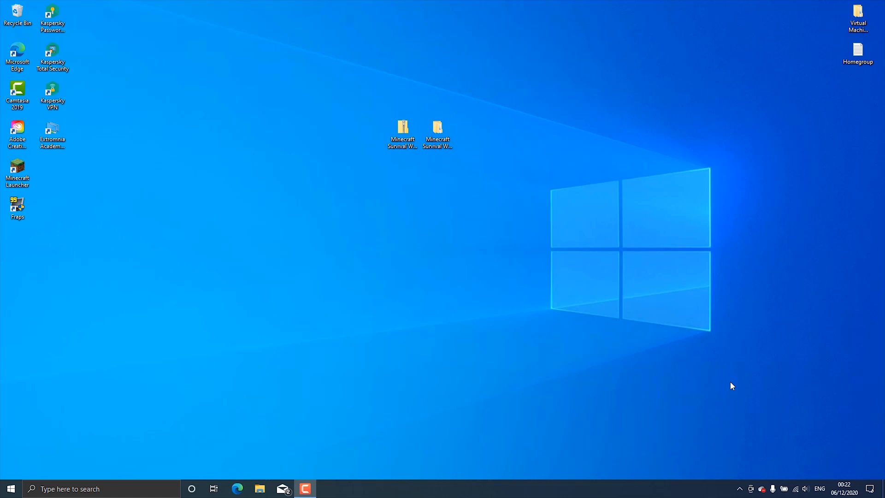
pyautogui.moveTo(324, 69)
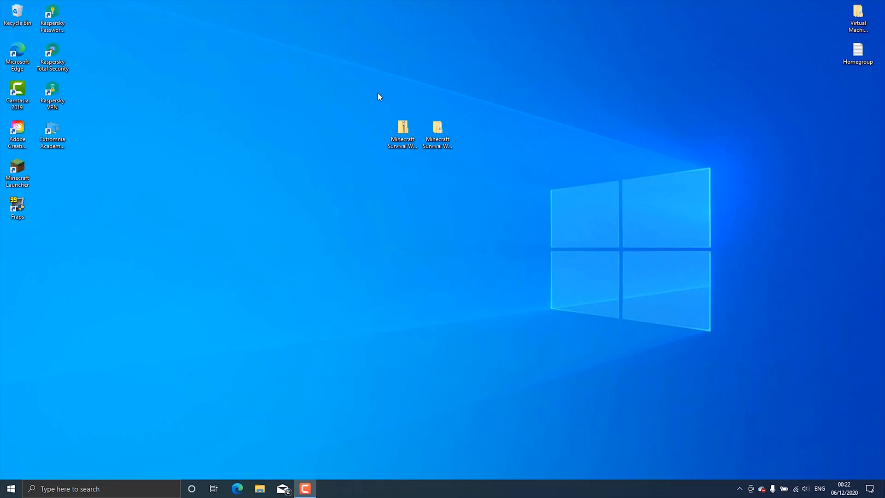
pyautogui.moveTo(571, 174)
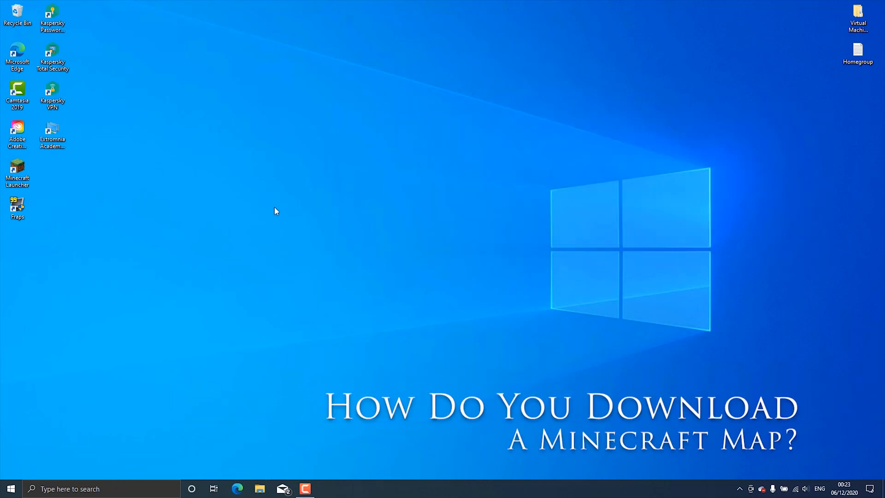
pyautogui.moveTo(285, 237)
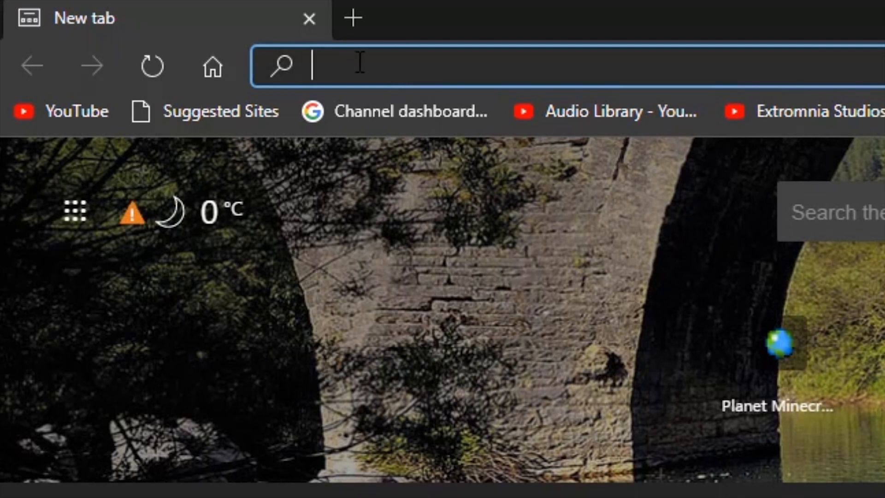
# Go to planetminecraft.com and scroll its Minecraft Maps listing.
pyautogui.write('planetminecraft.com')
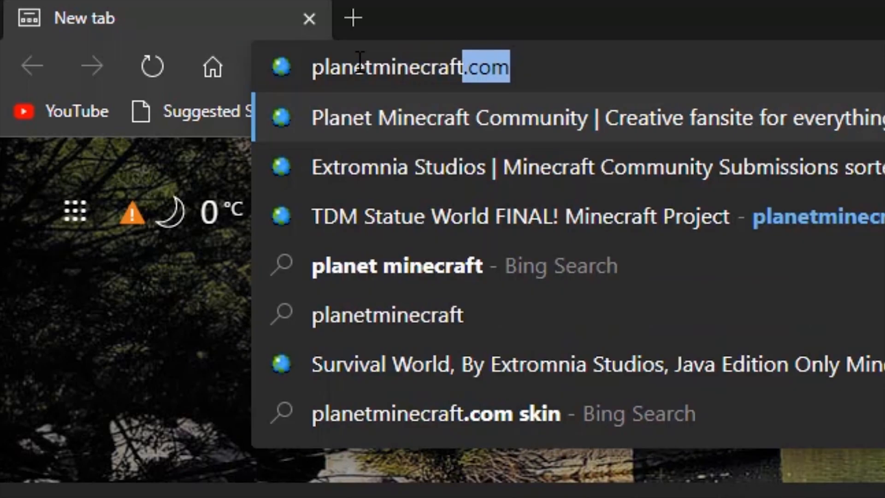
pyautogui.press('Enter')
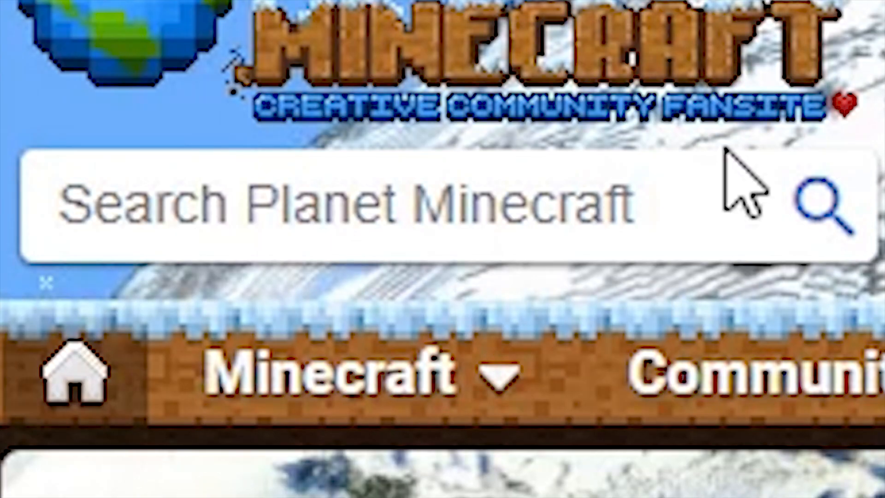
pyautogui.scroll(-3)
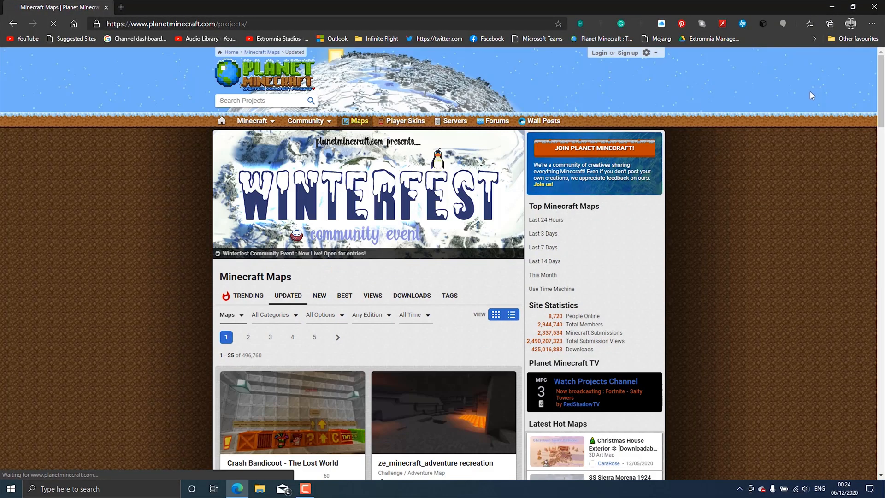
# Move to page 2 of the Minecraft Maps results, entries 26–50, and return to the top.
pyautogui.scroll(-3)
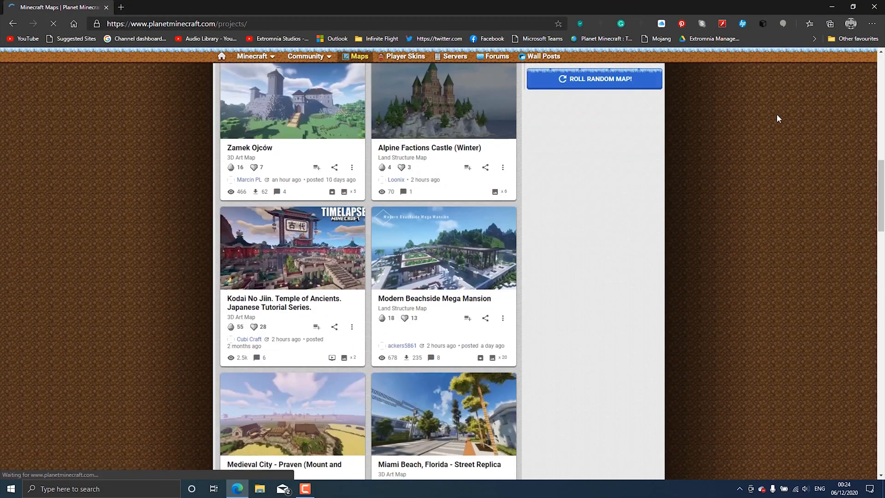
pyautogui.scroll(-3)
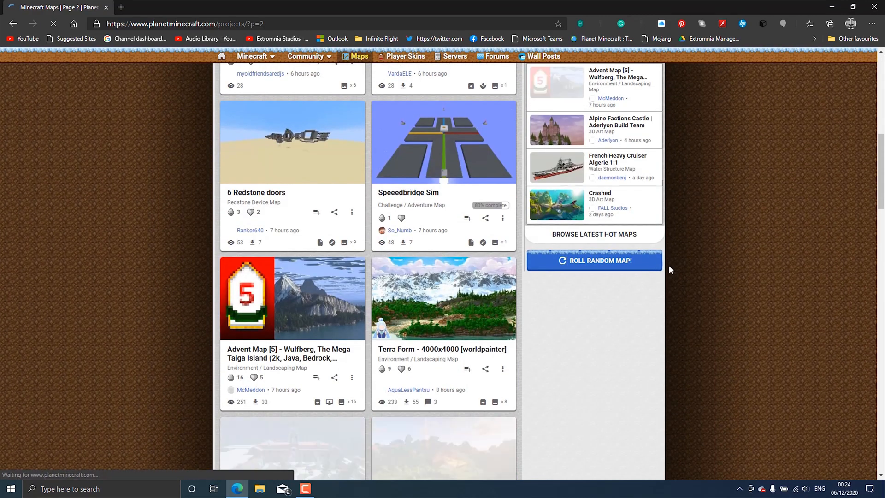
pyautogui.scroll(-3)
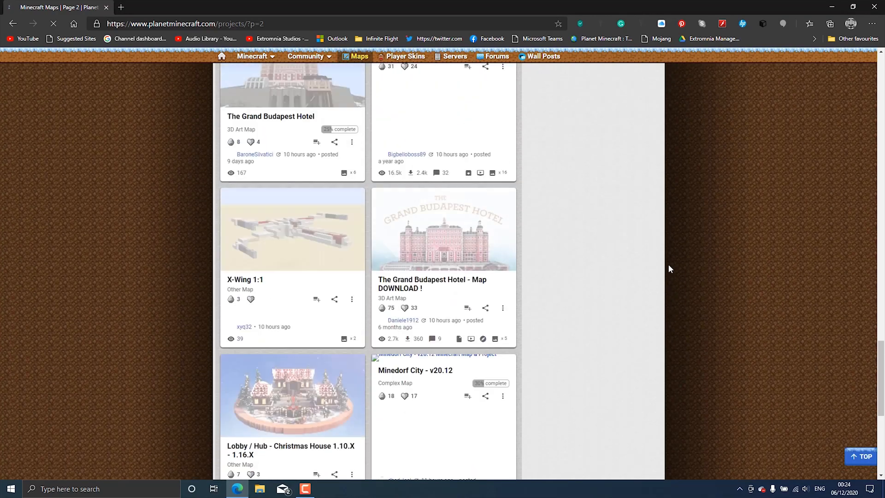
pyautogui.scroll(3)
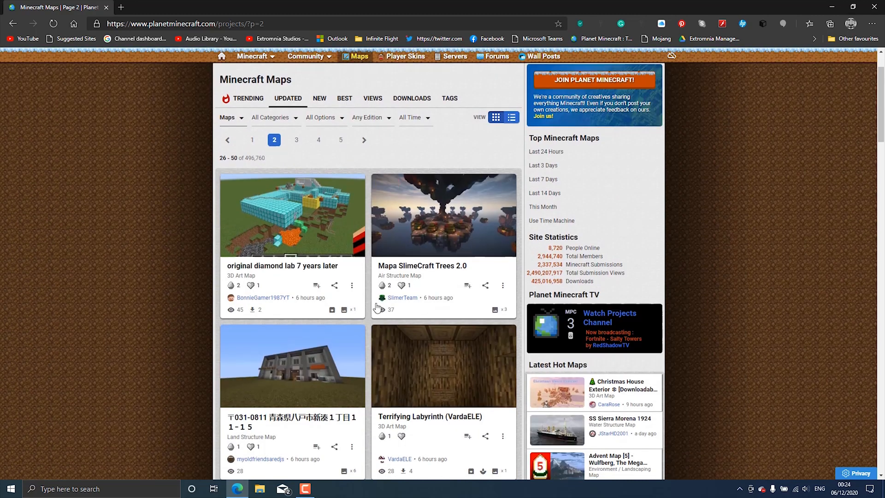
pyautogui.scroll(-3)
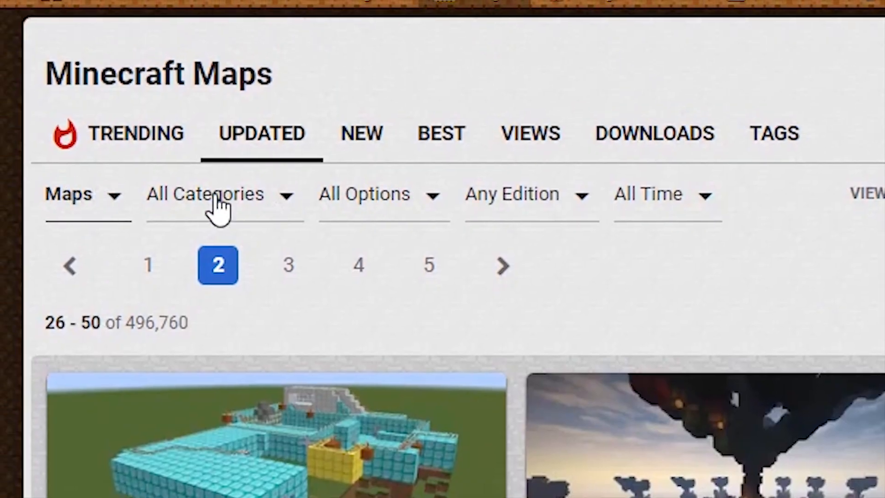
# Filter the maps to the Challenge / Adventure category, downloadable maps only.
pyautogui.click(204, 193)
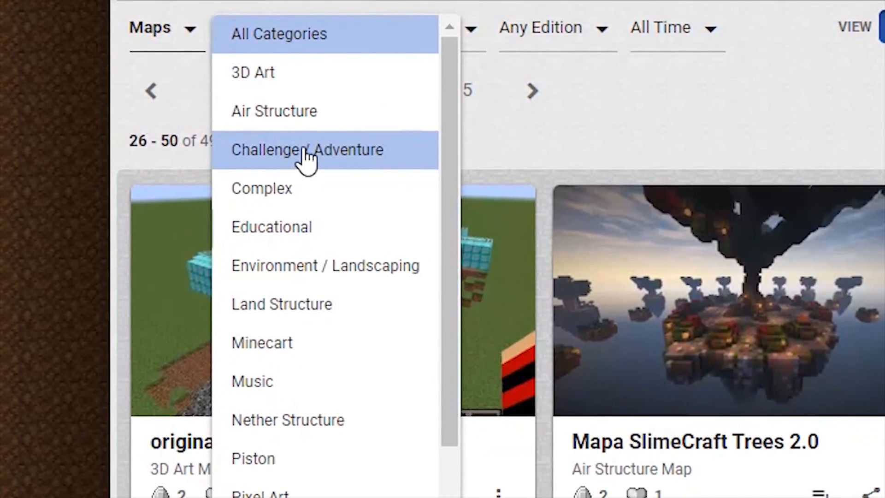
pyautogui.scroll(-3)
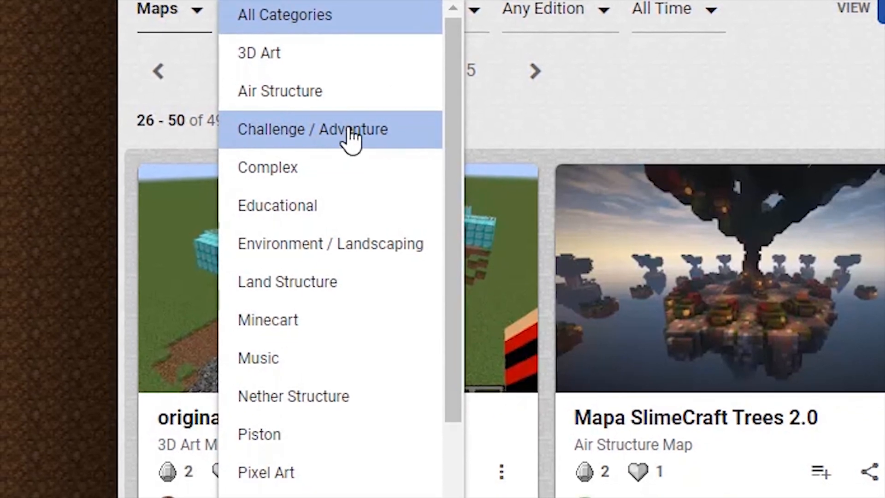
pyautogui.click(312, 128)
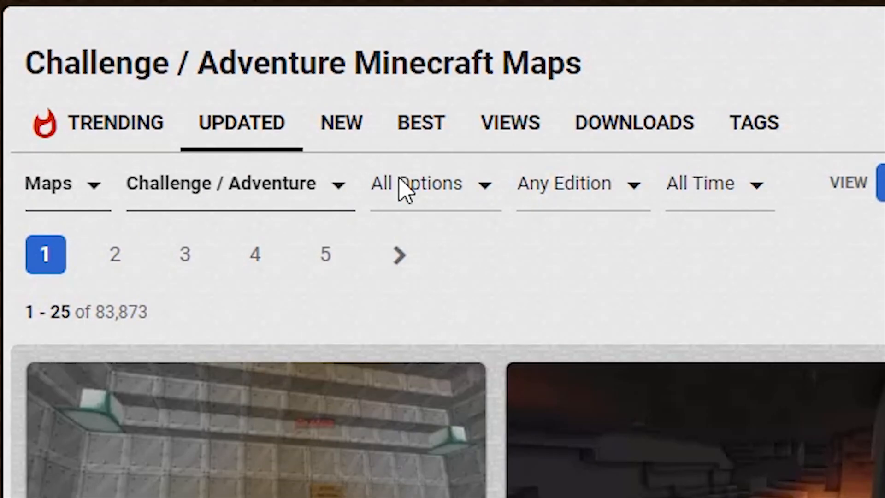
pyautogui.moveTo(404, 201)
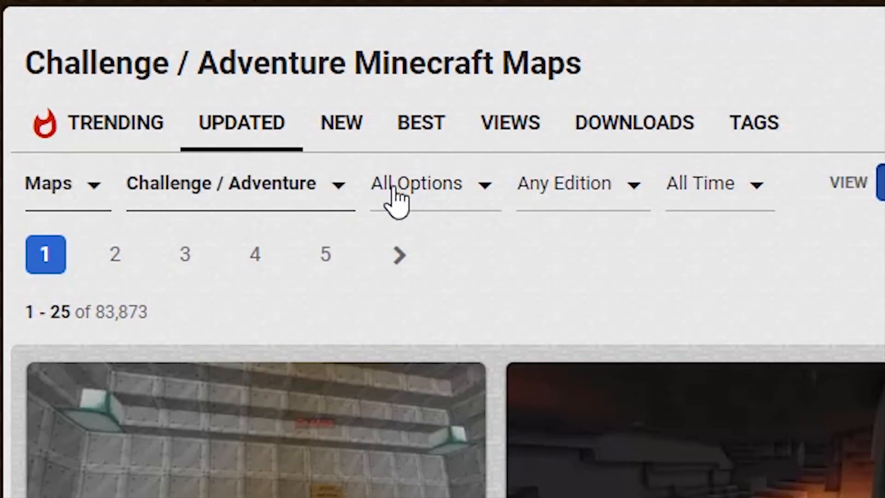
pyautogui.click(416, 183)
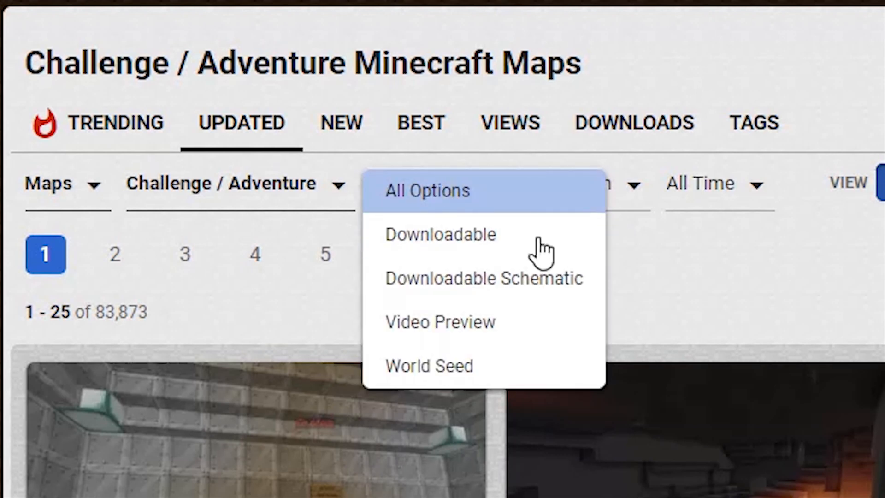
pyautogui.moveTo(587, 248)
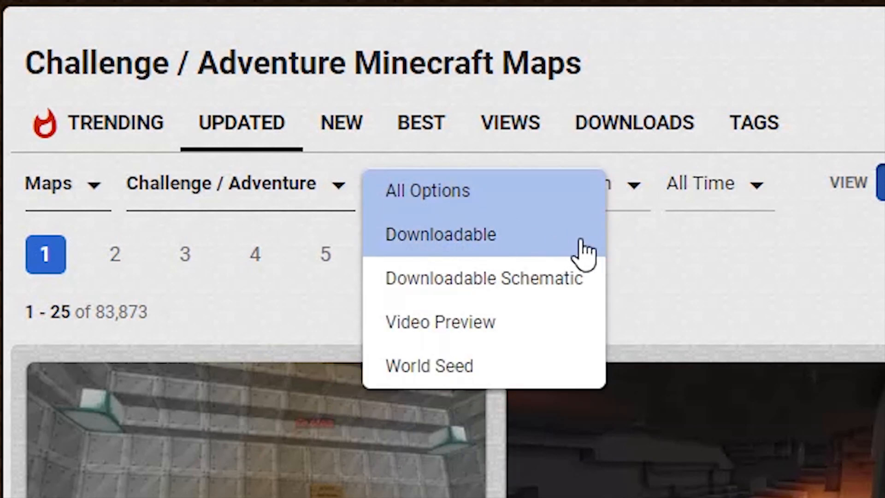
pyautogui.click(440, 234)
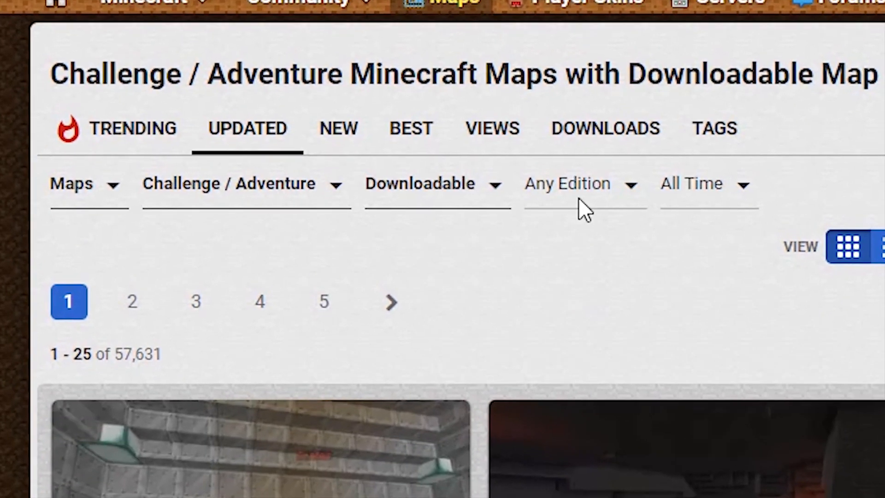
# Restrict the listing to Java Edition, giving 40,250 results.
pyautogui.click(568, 183)
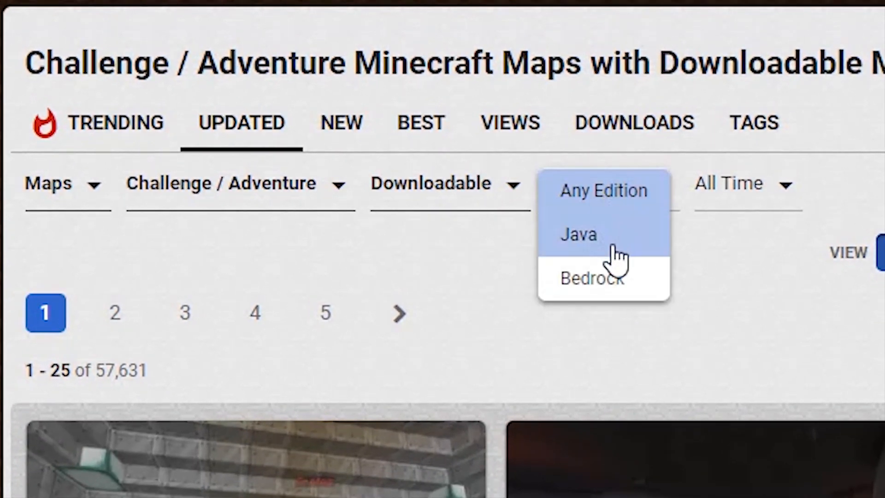
pyautogui.moveTo(573, 248)
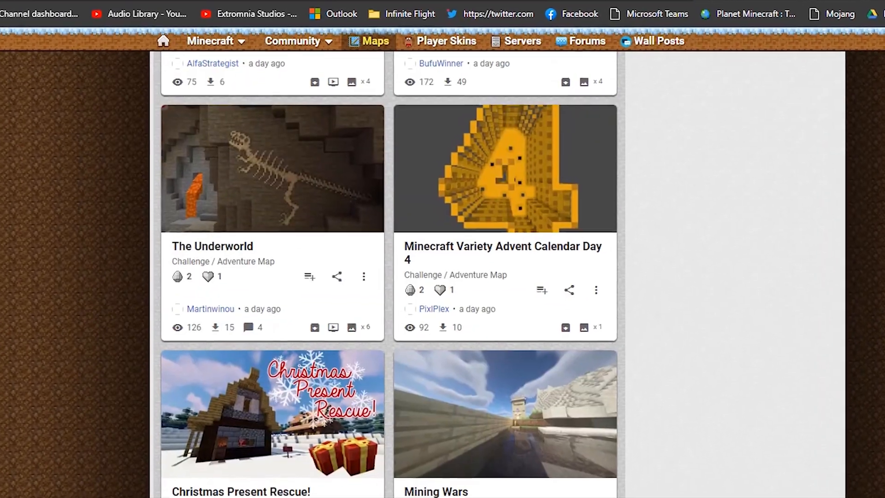
pyautogui.scroll(-3)
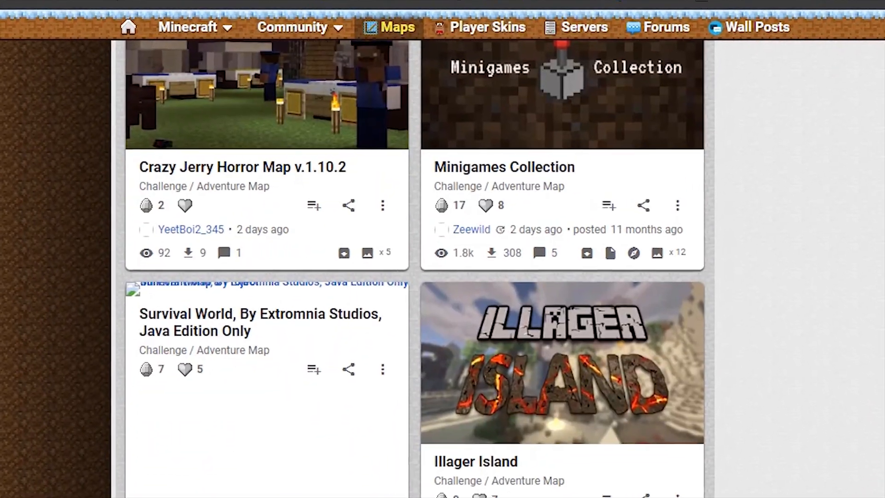
pyautogui.scroll(-3)
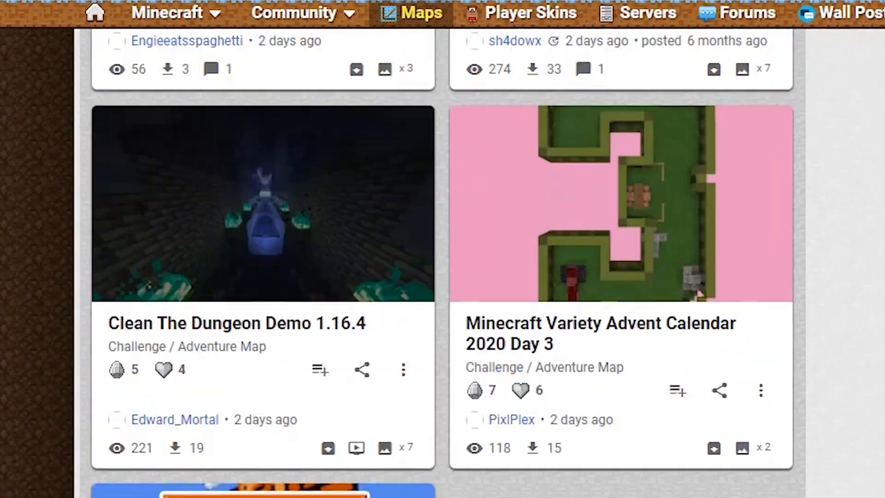
pyautogui.scroll(-3)
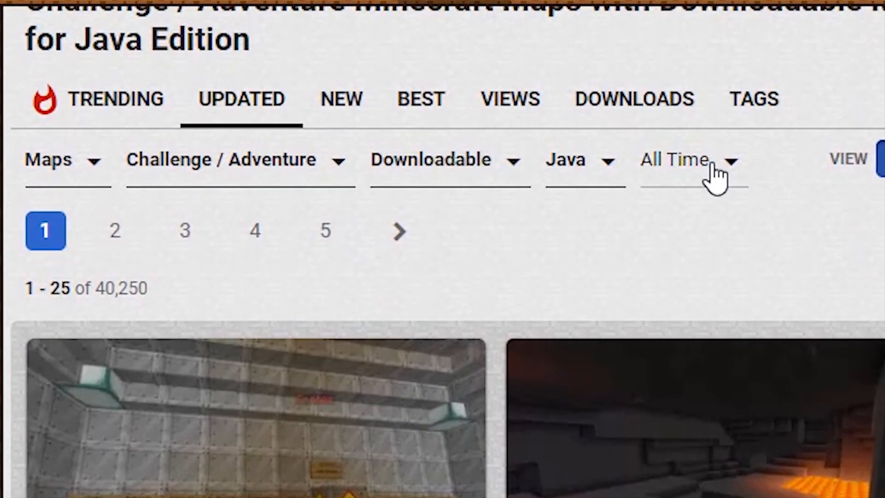
pyautogui.click(674, 159)
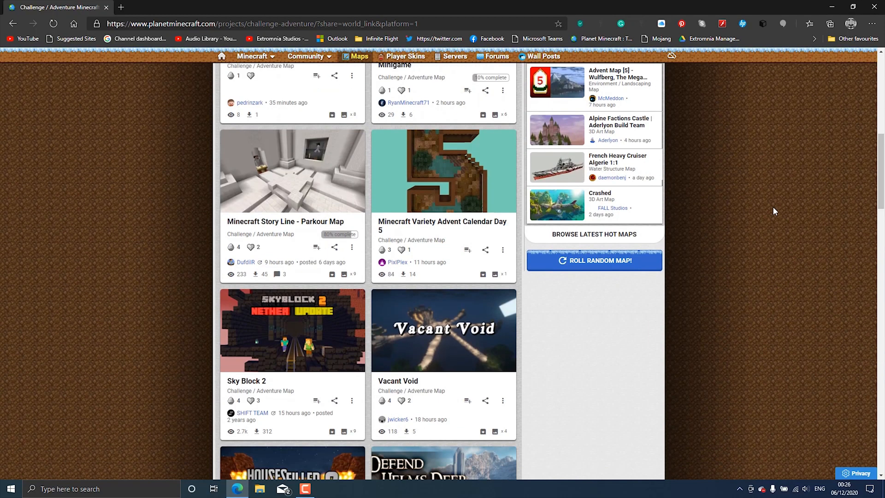
pyautogui.scroll(-3)
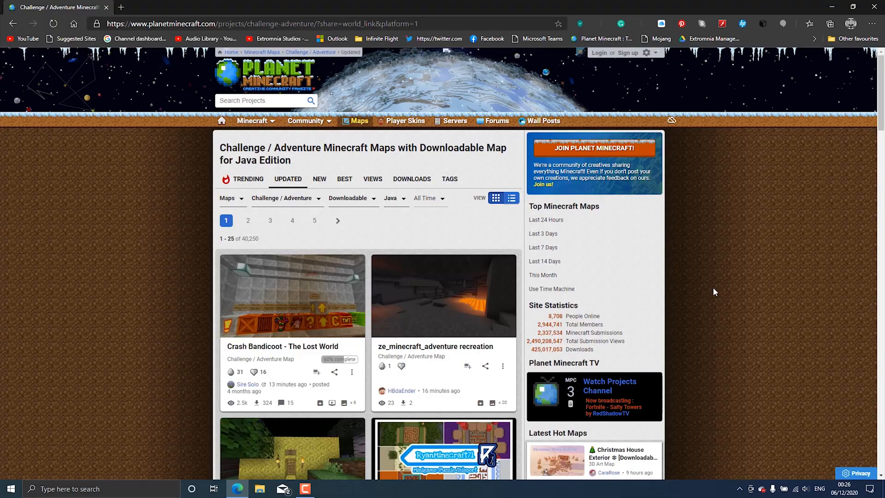
pyautogui.scroll(-3)
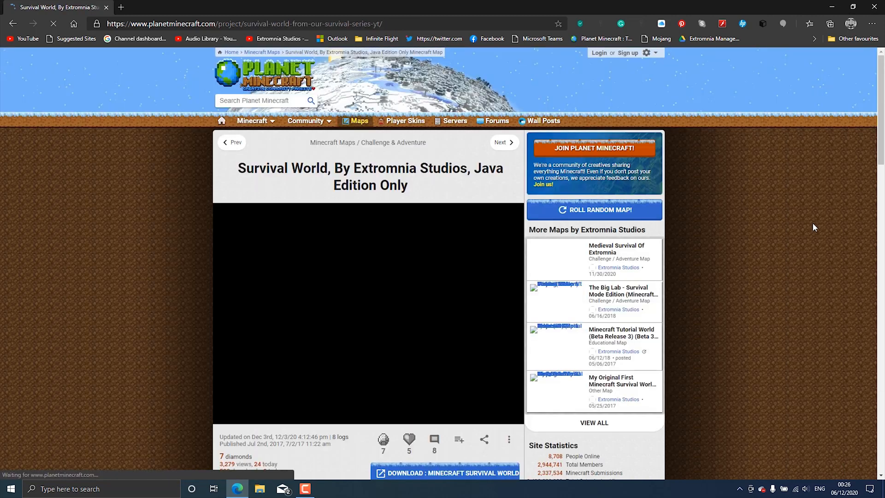
pyautogui.scroll(-3)
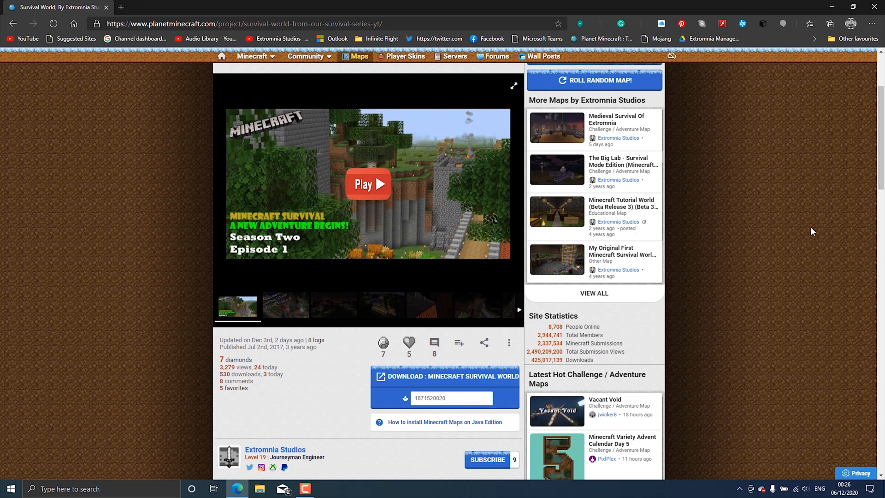
pyautogui.scroll(-3)
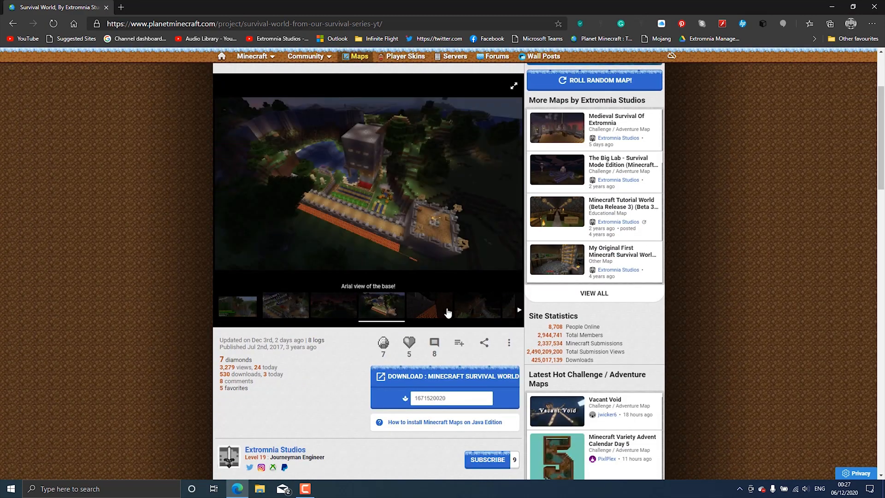
pyautogui.click(429, 306)
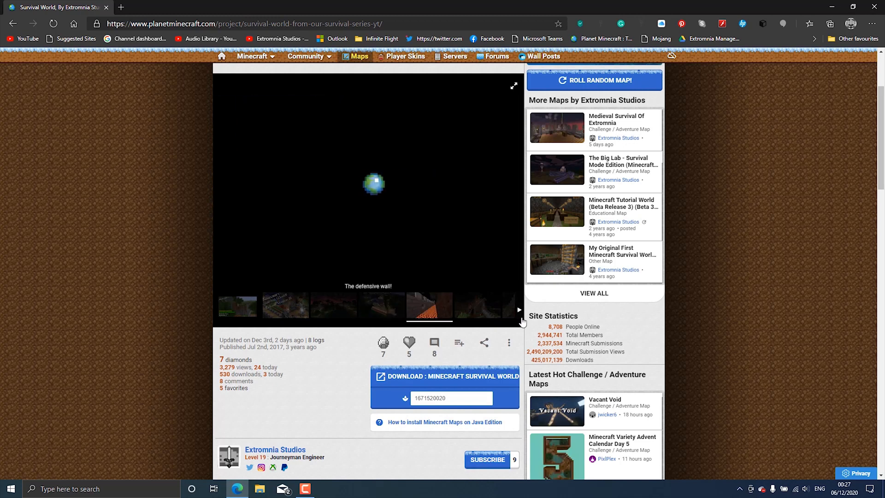
pyautogui.click(381, 306)
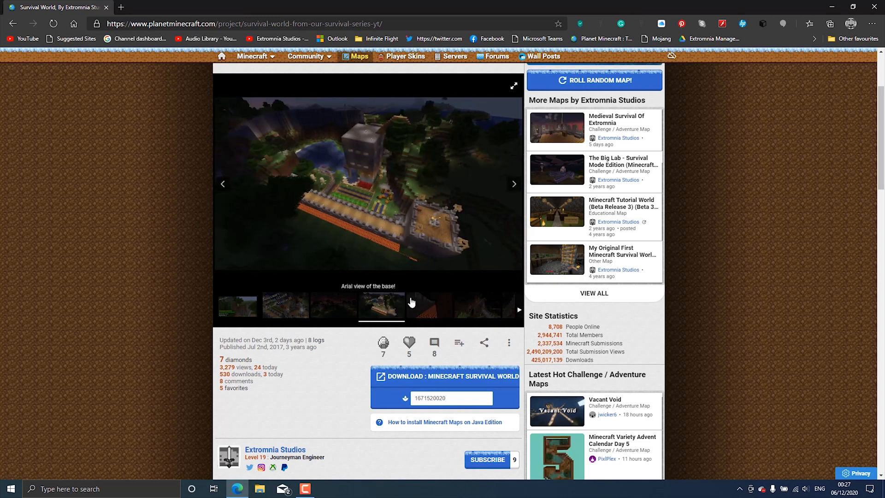
pyautogui.scroll(-3)
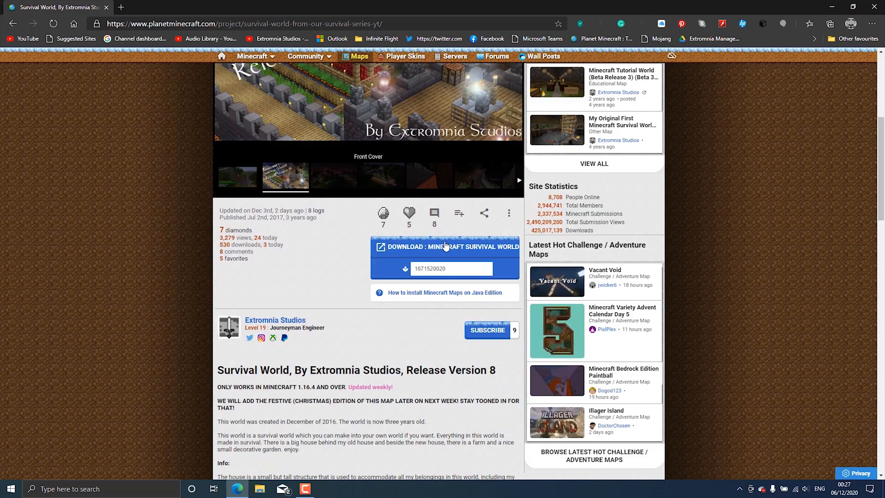
pyautogui.moveTo(452, 251)
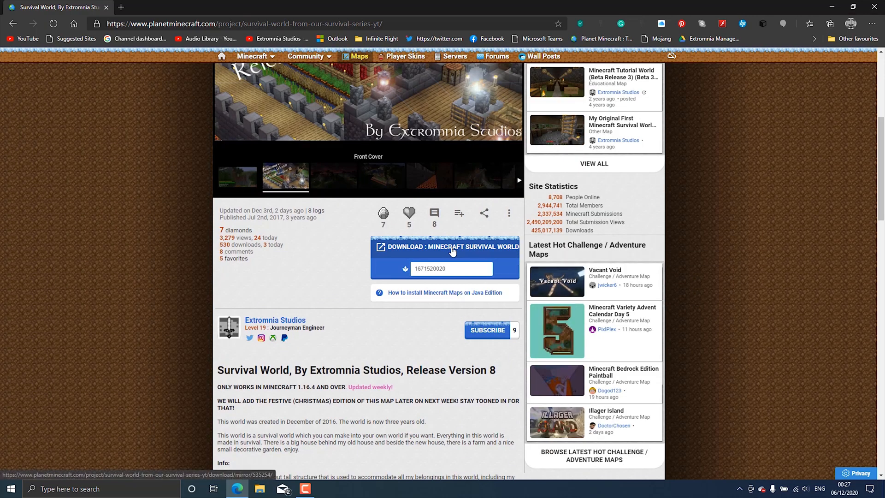
# Follow the map's download link to the Extromnia Studios Survival World product page.
pyautogui.click(452, 247)
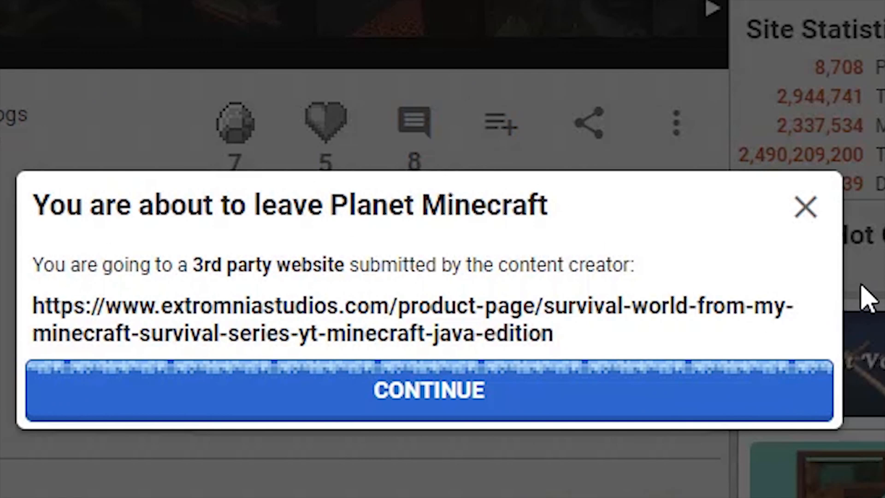
pyautogui.moveTo(48, 359)
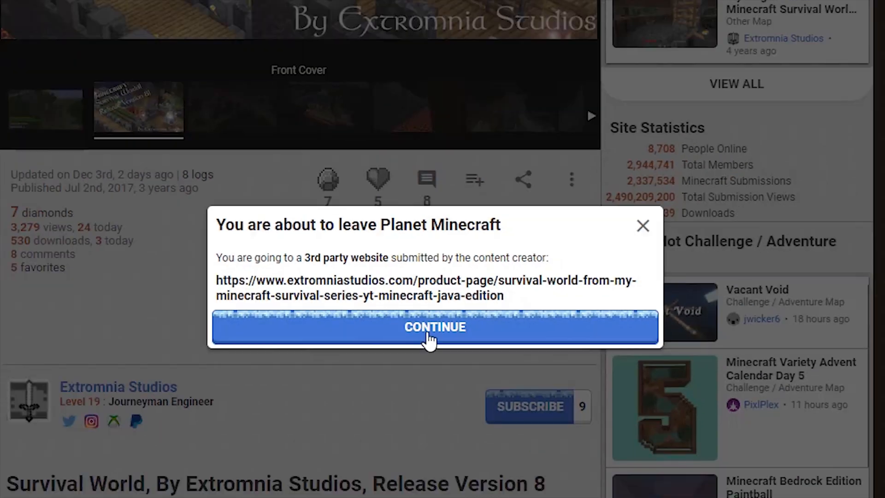
pyautogui.click(434, 327)
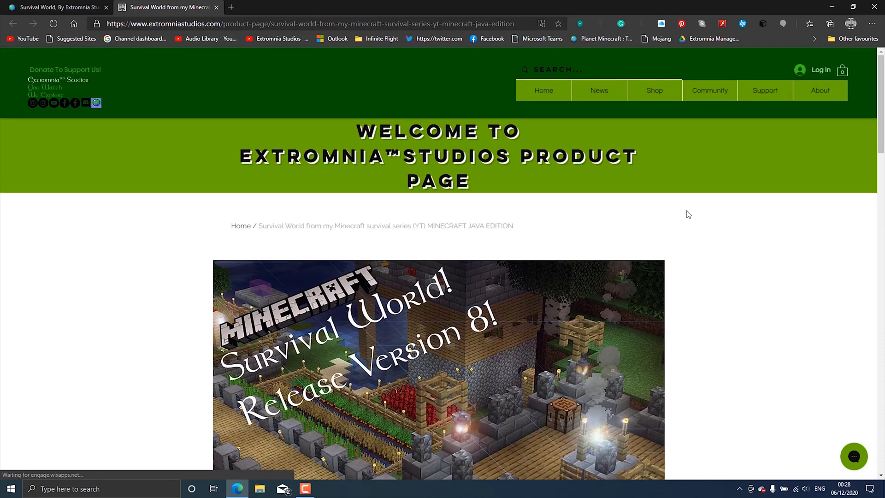
pyautogui.scroll(-3)
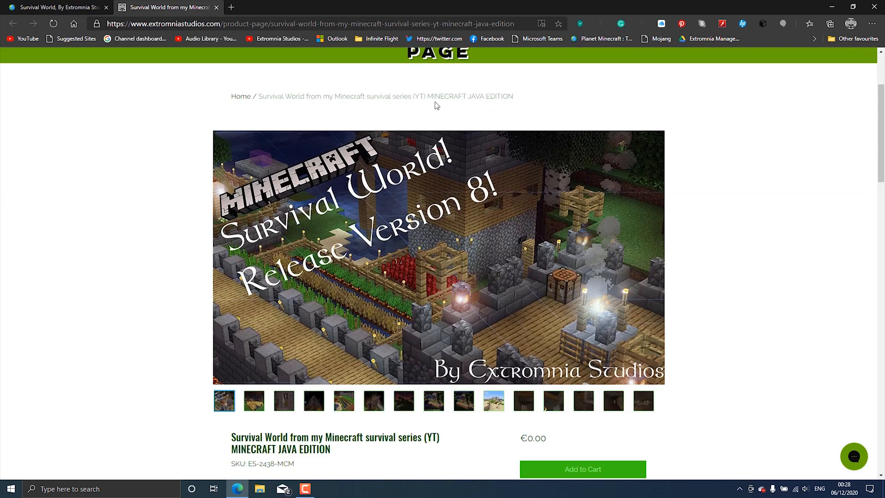
pyautogui.scroll(-3)
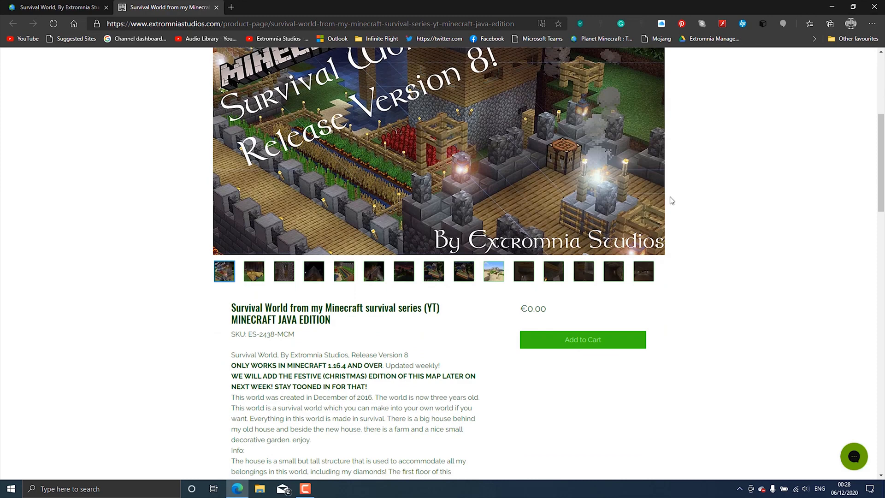
pyautogui.moveTo(671, 204)
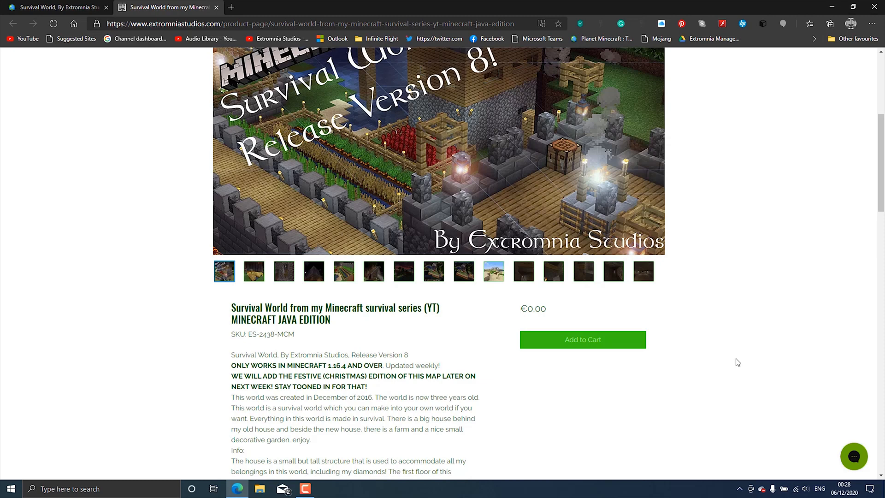
pyautogui.moveTo(682, 327)
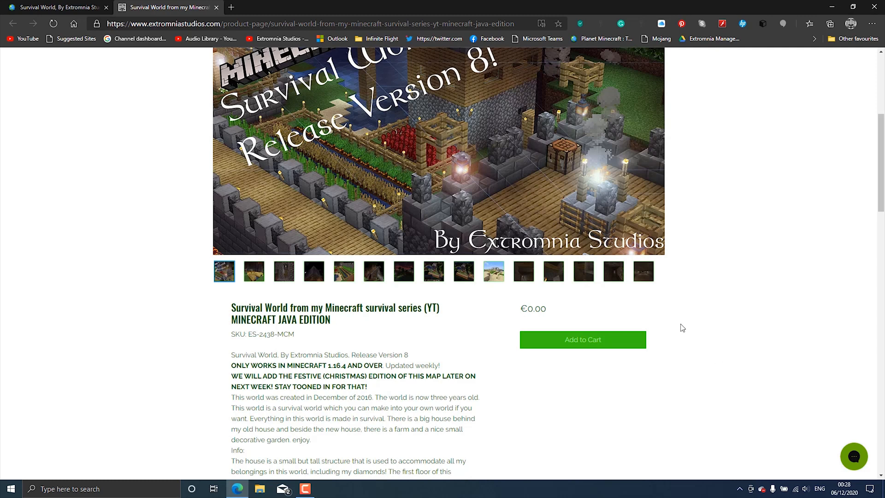
# Add one free Survival World map to the cart and view the €0.00 cart.
pyautogui.click(582, 340)
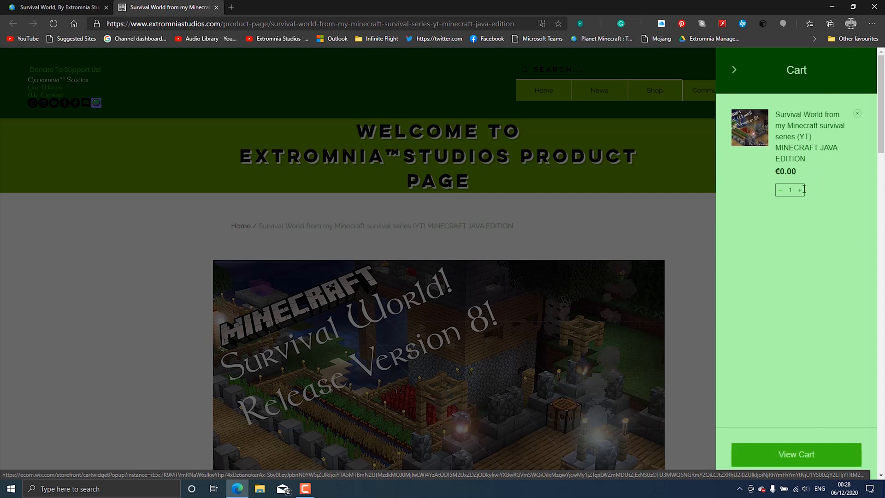
pyautogui.click(799, 190)
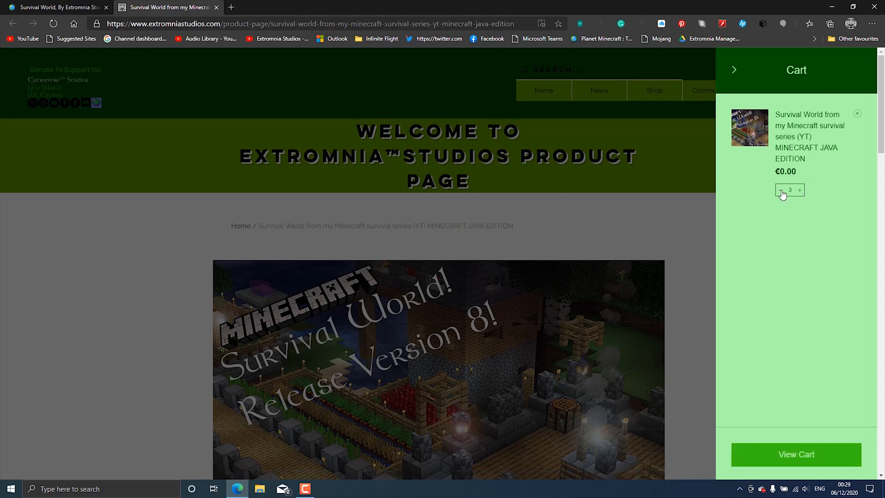
pyautogui.click(780, 190)
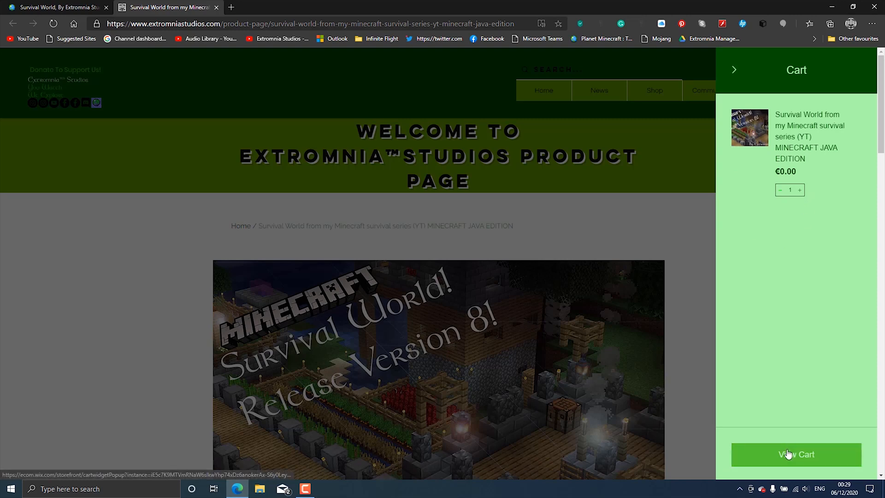
pyautogui.click(796, 453)
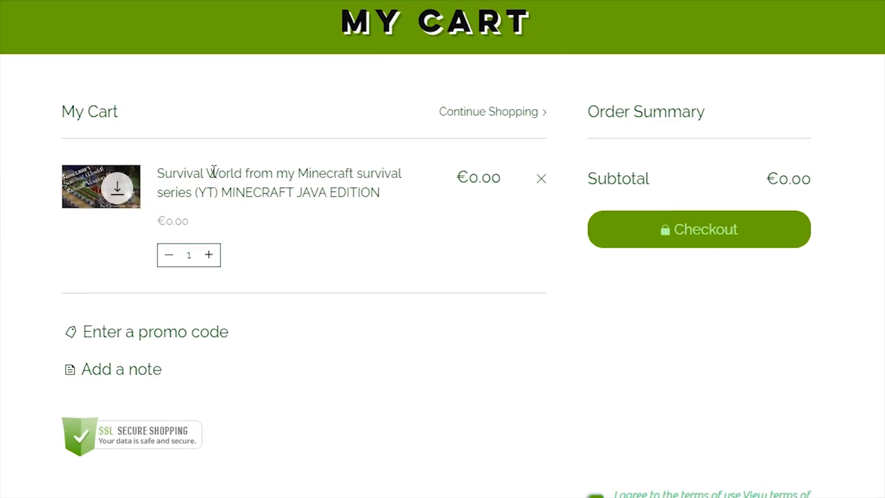
pyautogui.moveTo(198, 138)
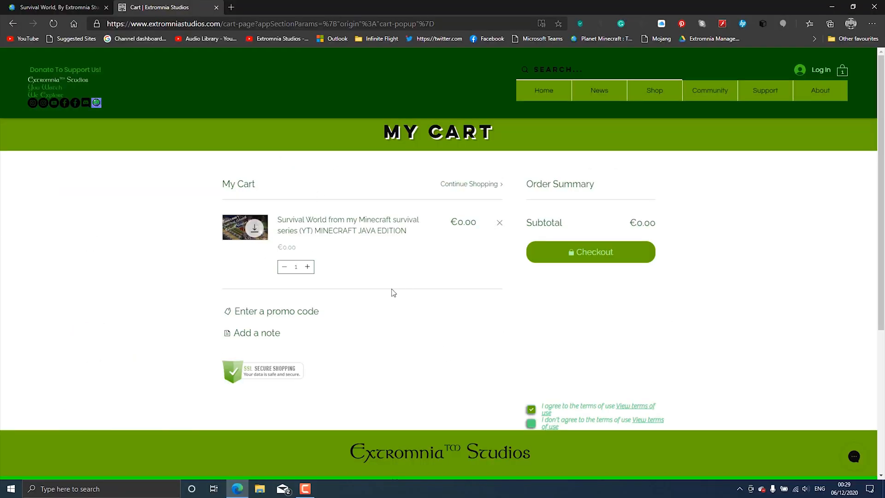
pyautogui.moveTo(336, 196)
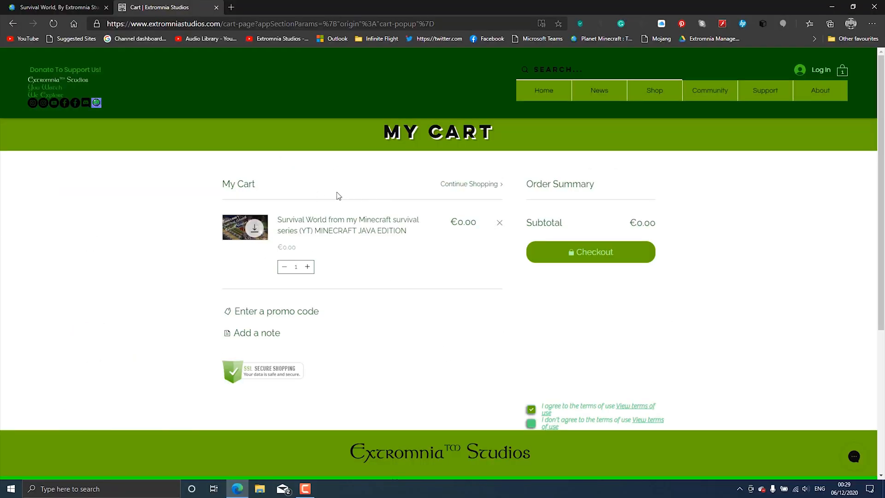
pyautogui.moveTo(537, 282)
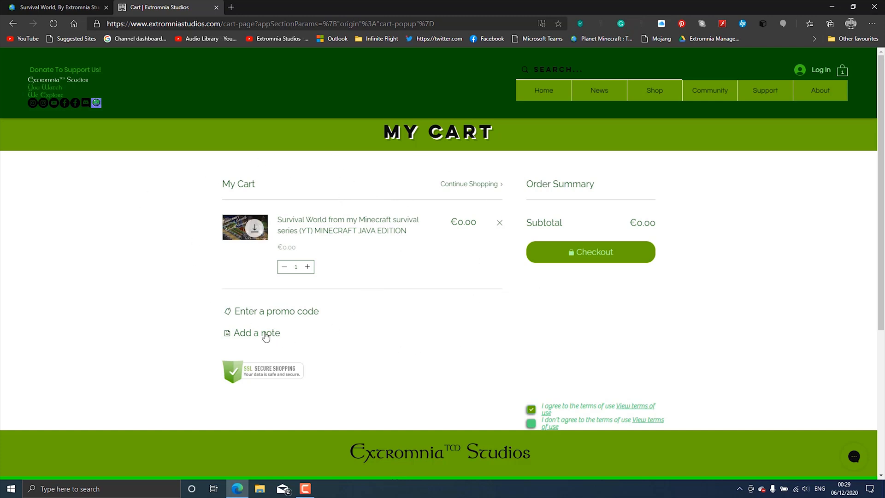
# Add a cart note: 'Hey, could you guys, add a christmad tree to the world?'.
pyautogui.click(256, 333)
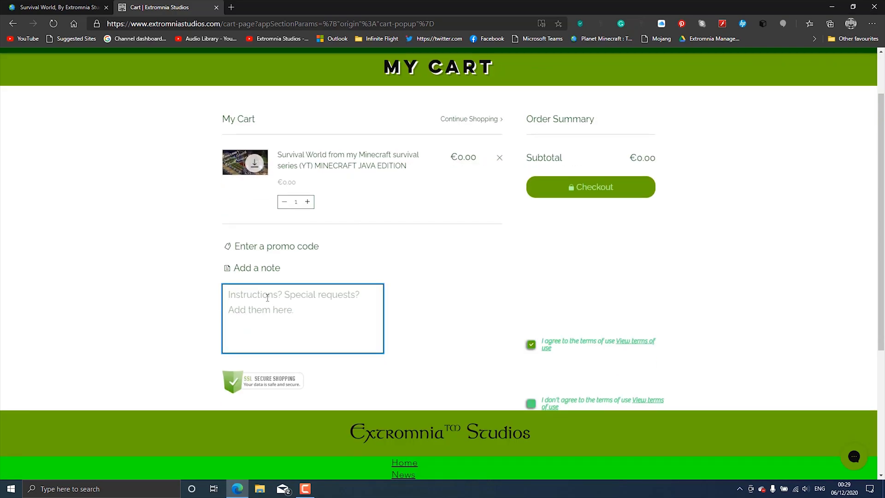
pyautogui.write('Hey, could you guys, add a christmad tree to the world?')
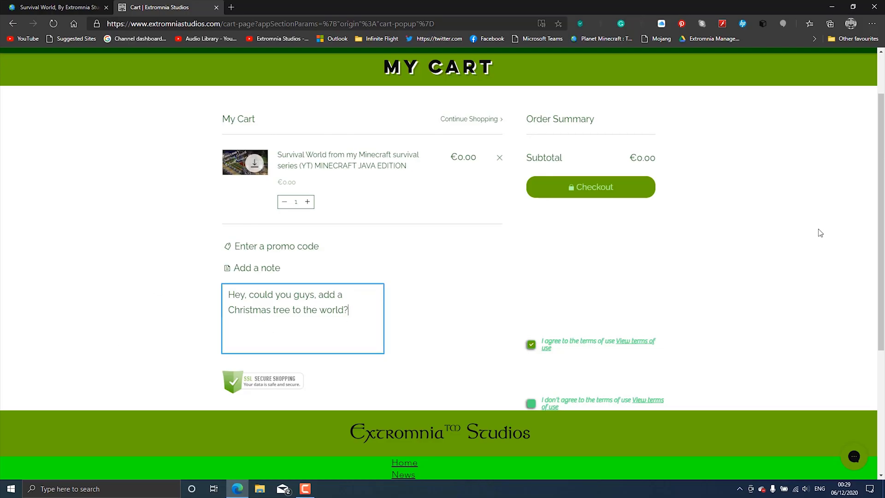
pyautogui.moveTo(132, 336)
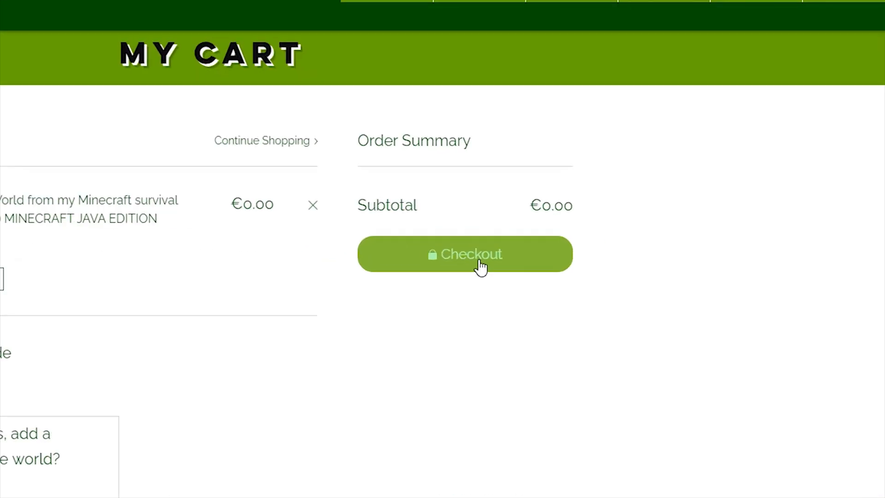
# Proceed to checkout for the free map and start the customer details form.
pyautogui.click(464, 253)
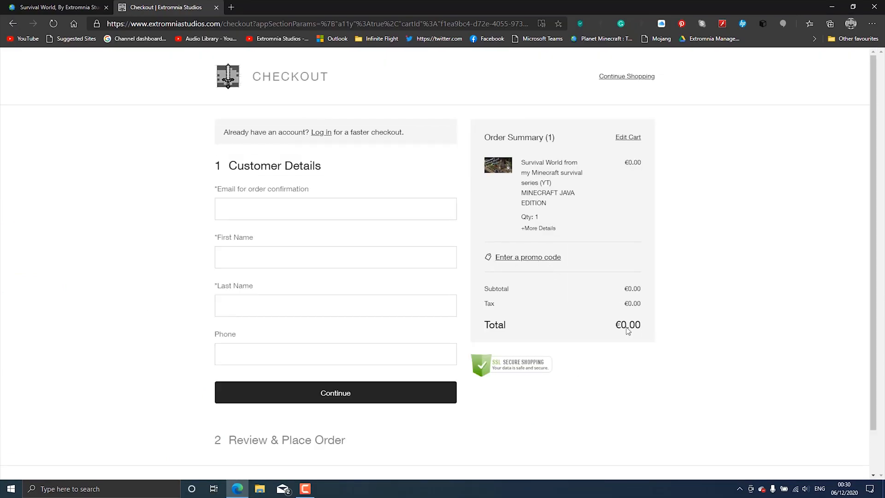
pyautogui.click(335, 208)
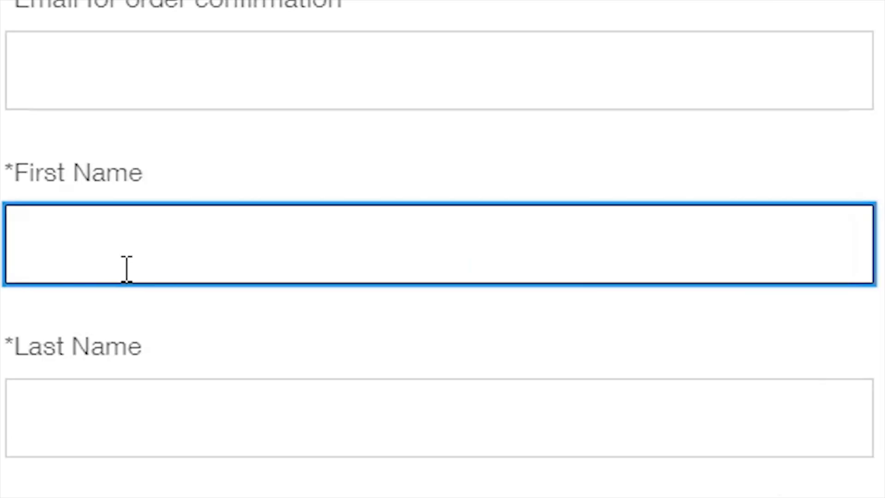
pyautogui.scroll(-3)
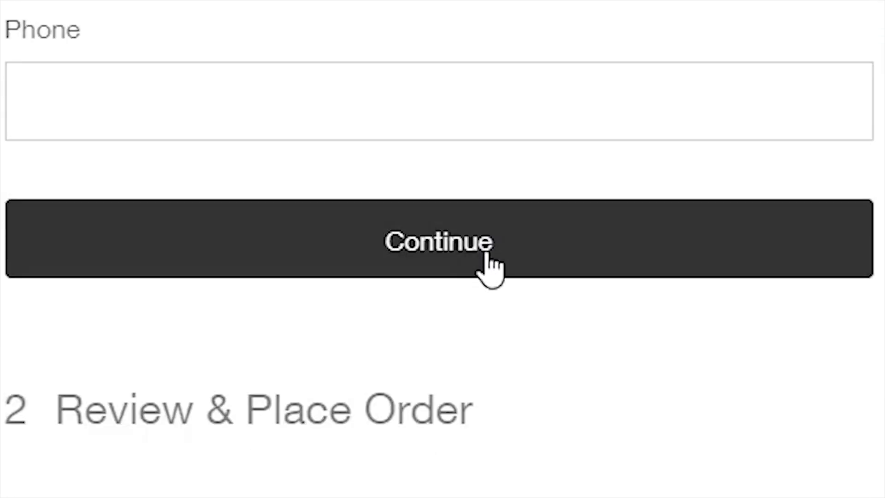
pyautogui.click(438, 241)
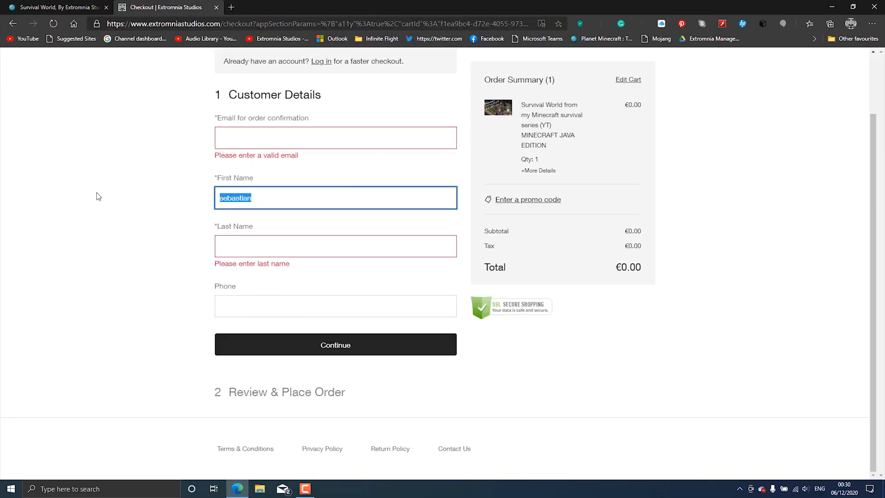
# Enter the contact email, first name Extromnia and last name Studios, leaving phone empty.
pyautogui.write('extromnia')
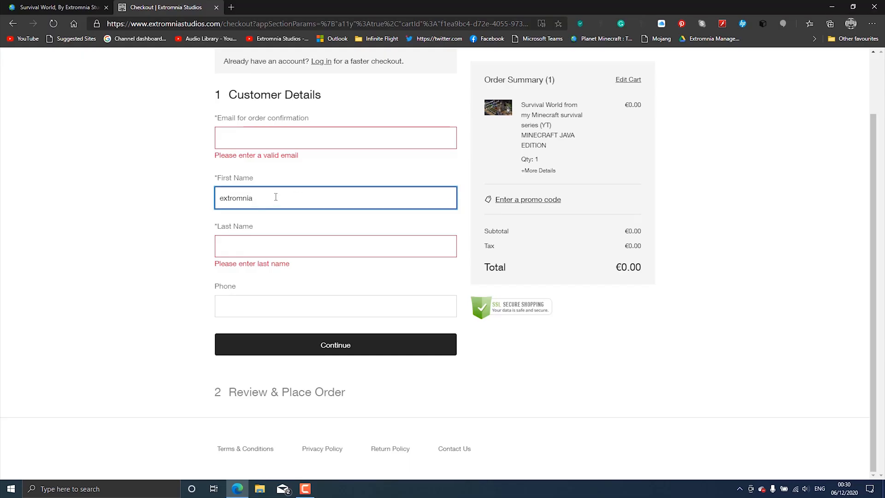
pyautogui.write('s')
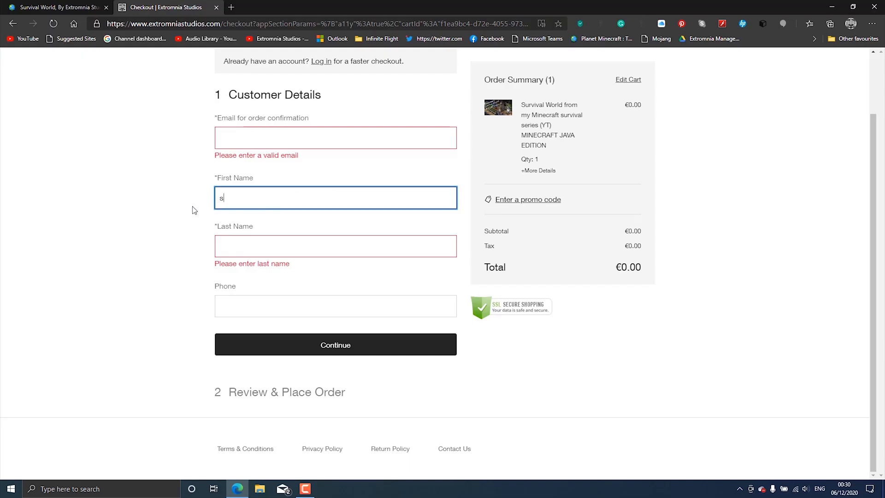
pyautogui.write('ebastian')
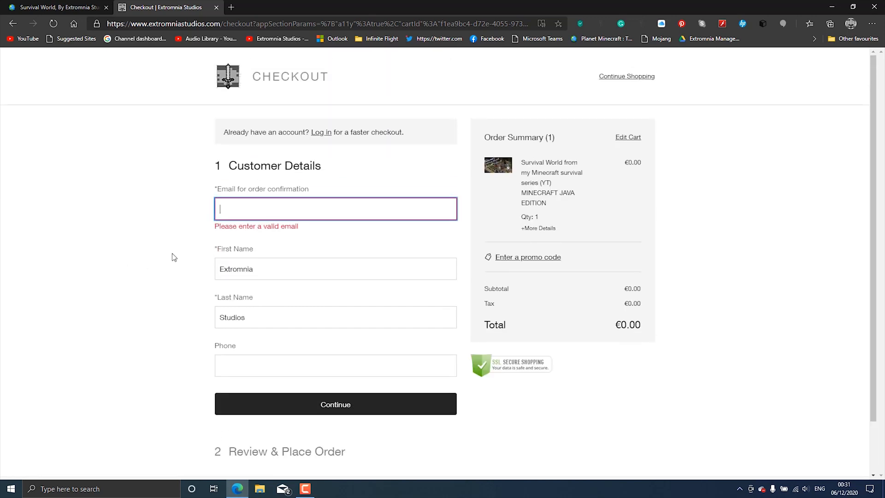
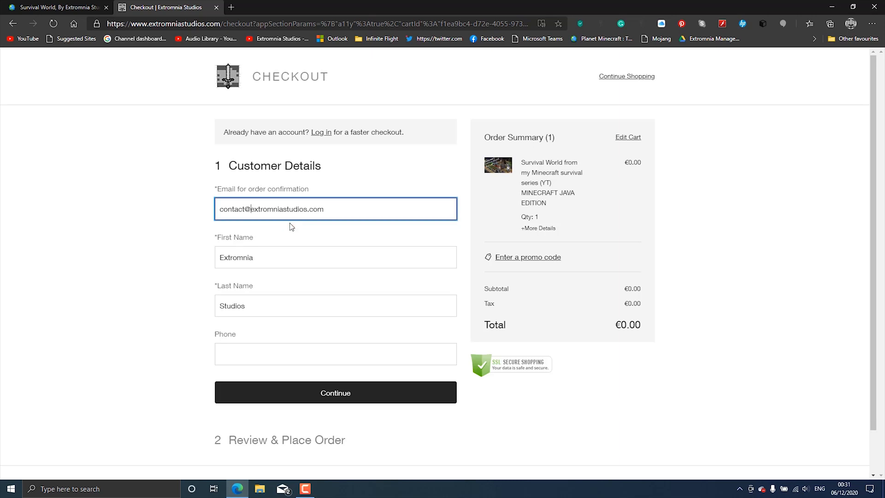
pyautogui.click(335, 354)
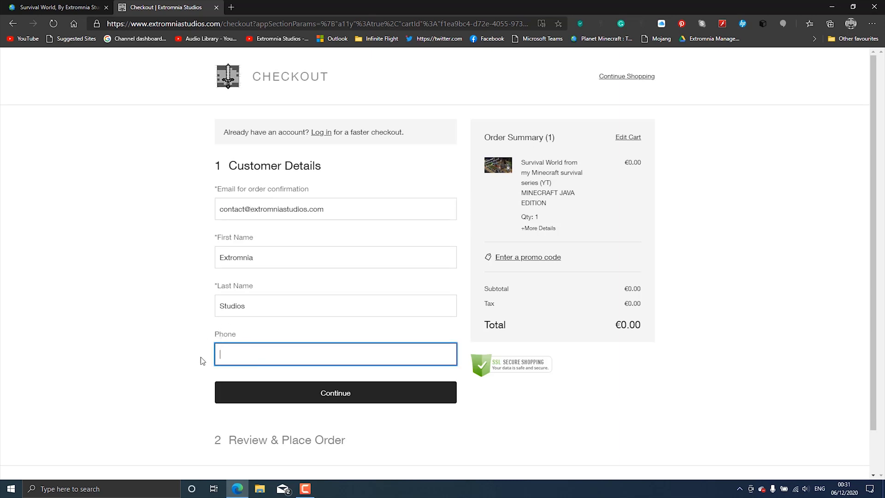
pyautogui.scroll(-3)
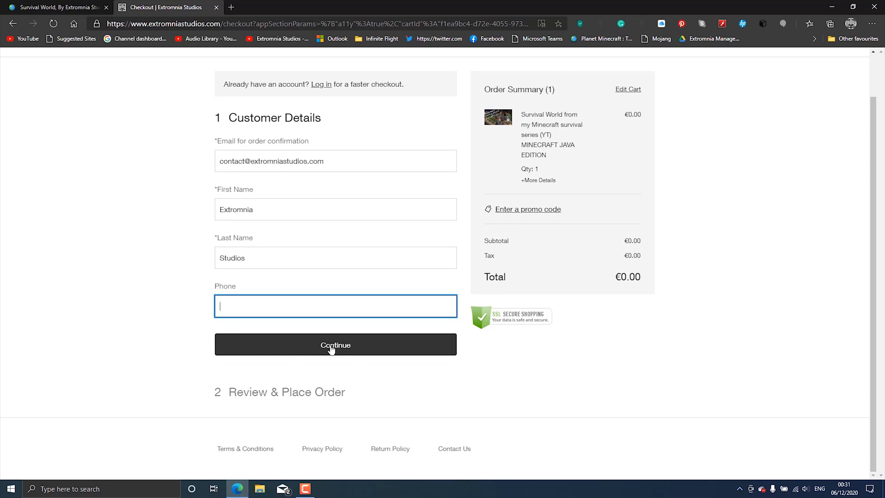
pyautogui.click(335, 345)
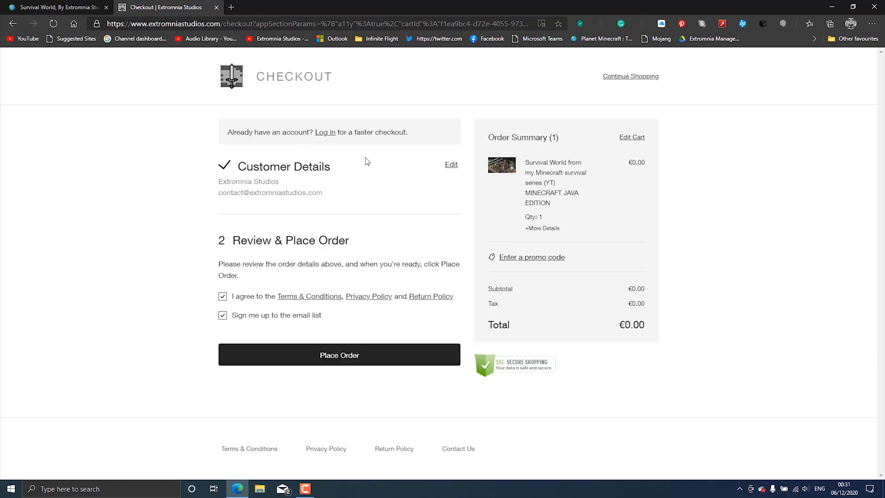
pyautogui.moveTo(228, 130)
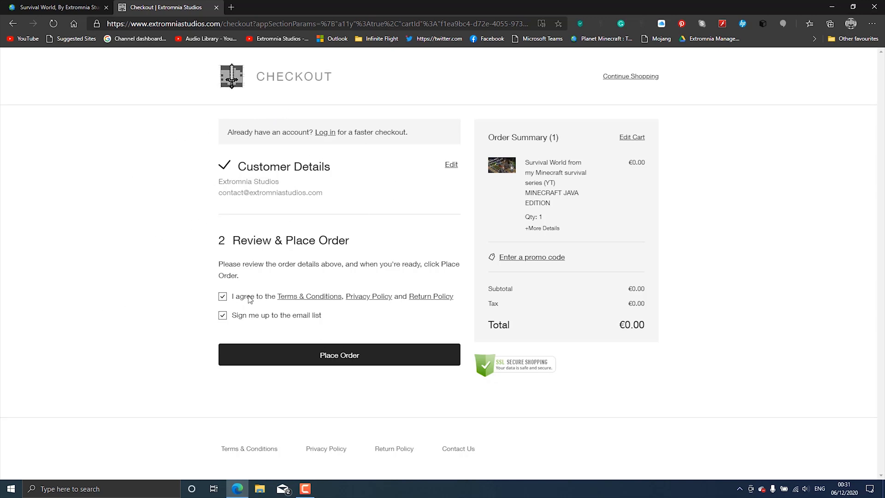
pyautogui.click(222, 297)
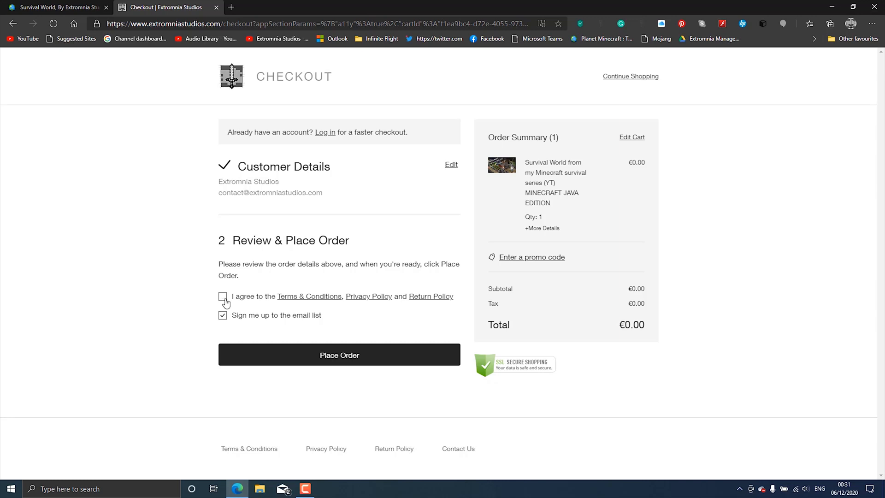
pyautogui.click(339, 354)
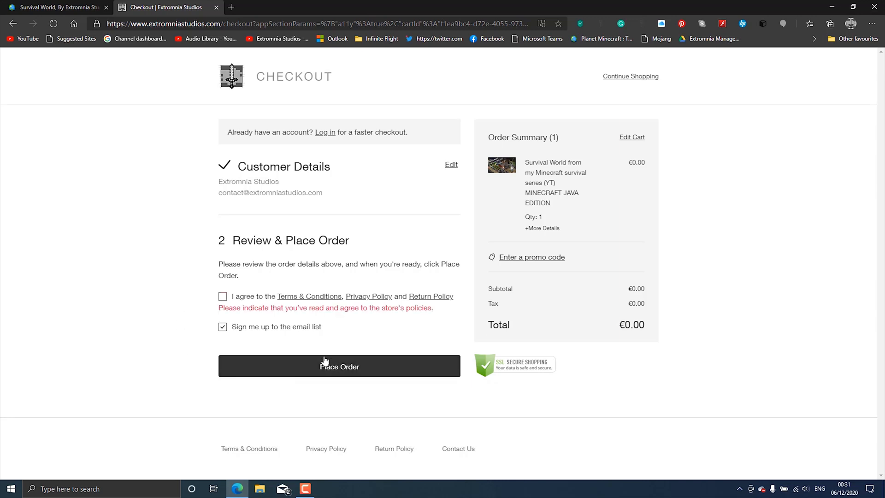
pyautogui.moveTo(183, 322)
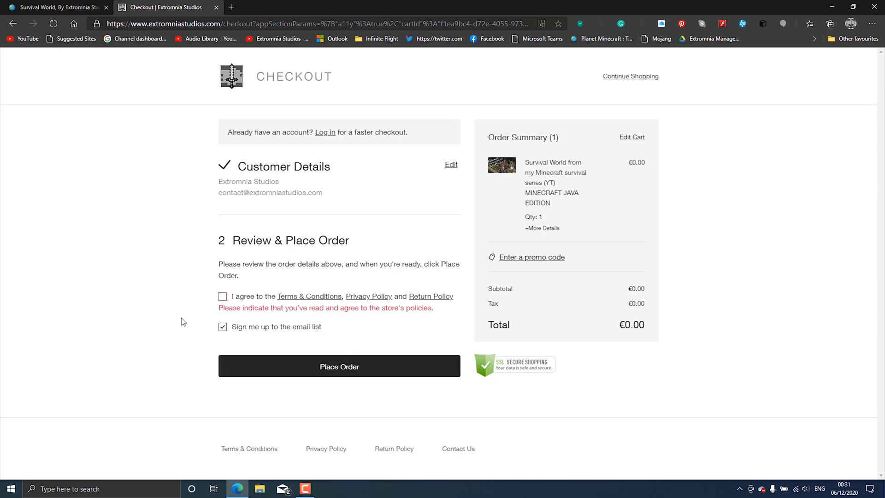
pyautogui.click(222, 296)
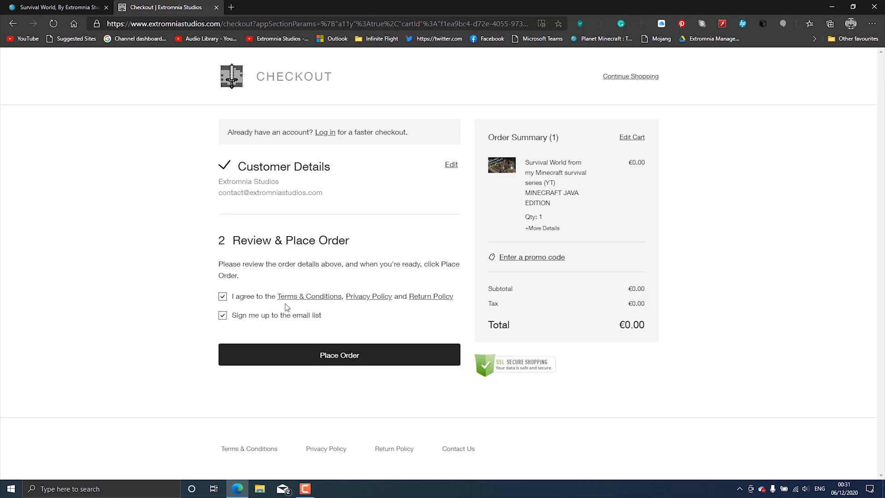
pyautogui.moveTo(298, 287)
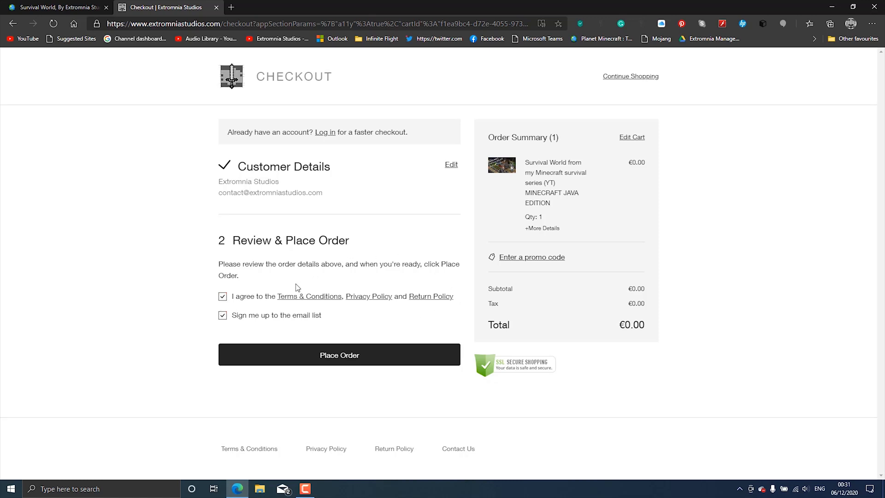
pyautogui.click(223, 315)
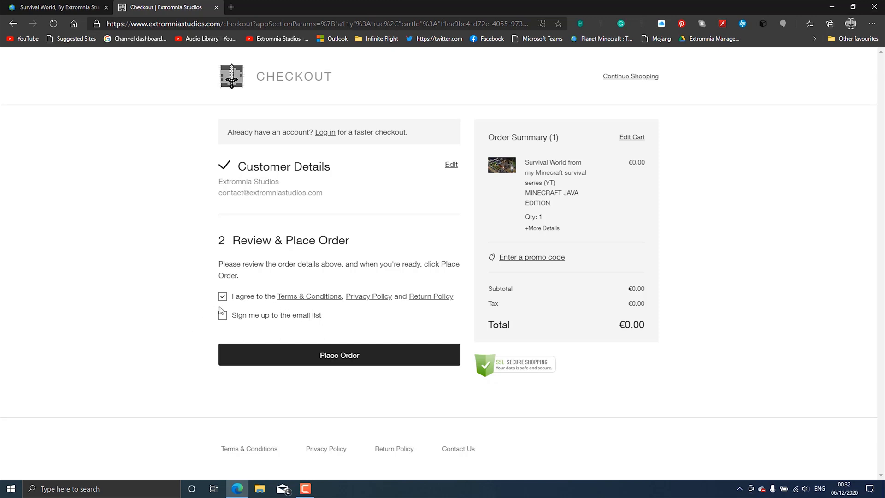
pyautogui.click(222, 315)
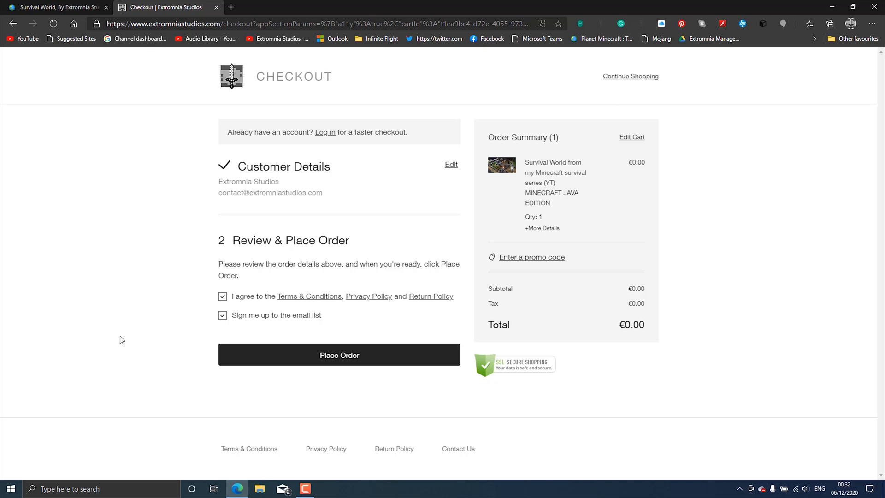
pyautogui.moveTo(120, 342)
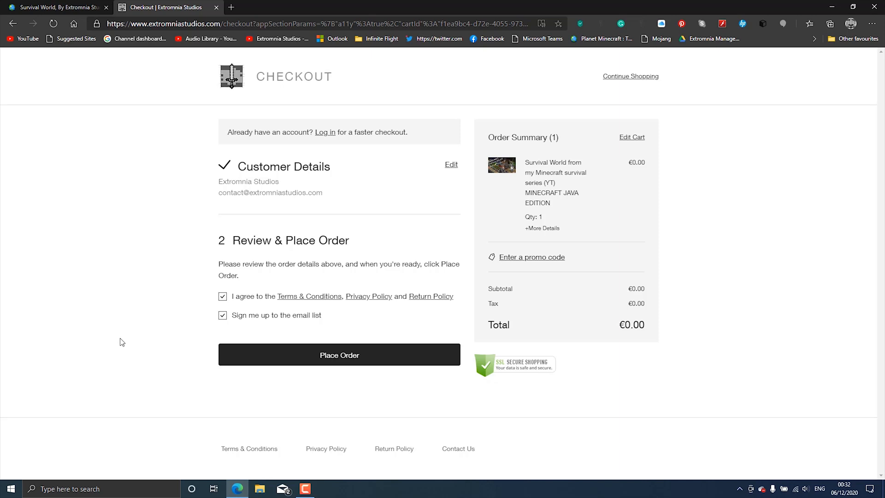
pyautogui.moveTo(123, 342)
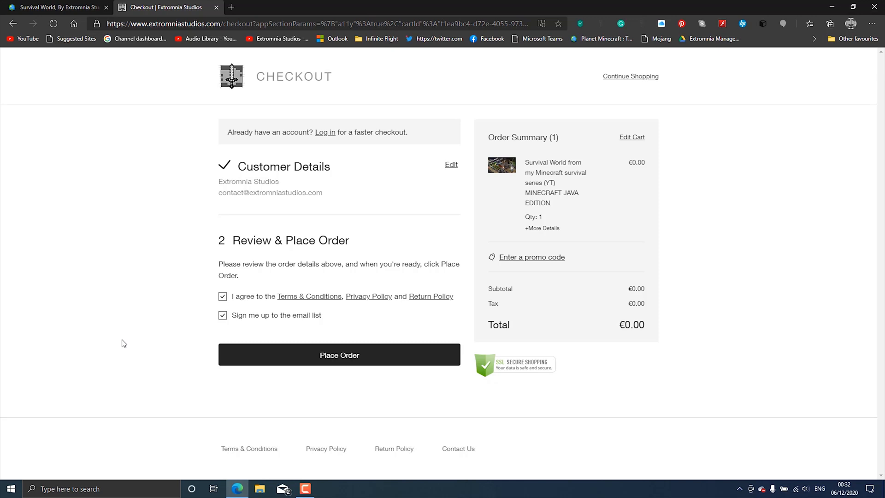
pyautogui.moveTo(258, 324)
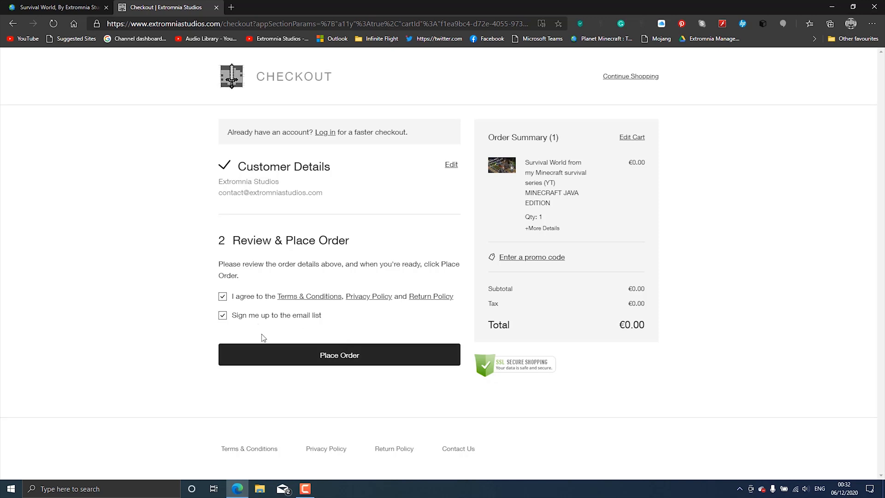
pyautogui.moveTo(875, 311)
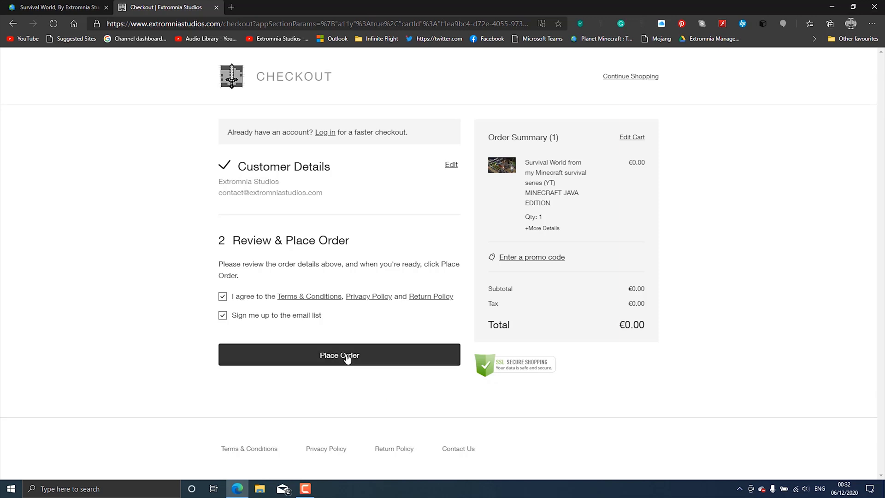
pyautogui.click(339, 355)
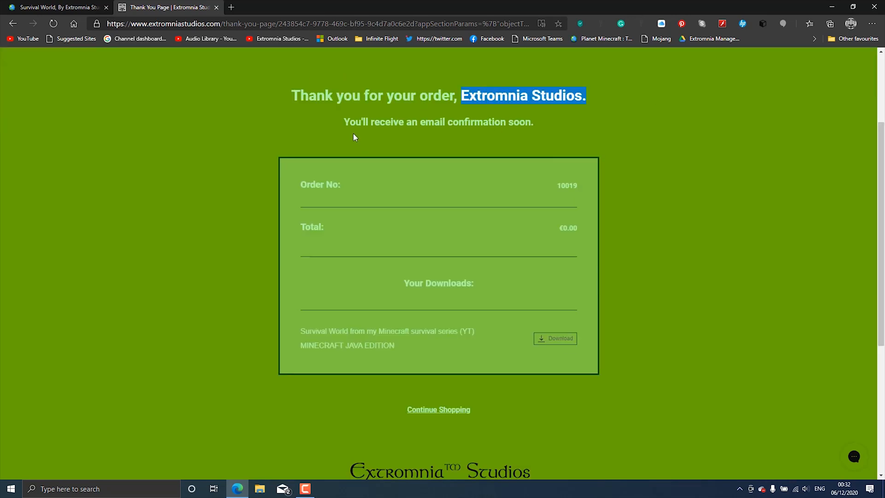
# Download the 3.5 MB Survival World zip from the thank-you page.
pyautogui.moveTo(354, 137); pyautogui.dragTo(502, 133)
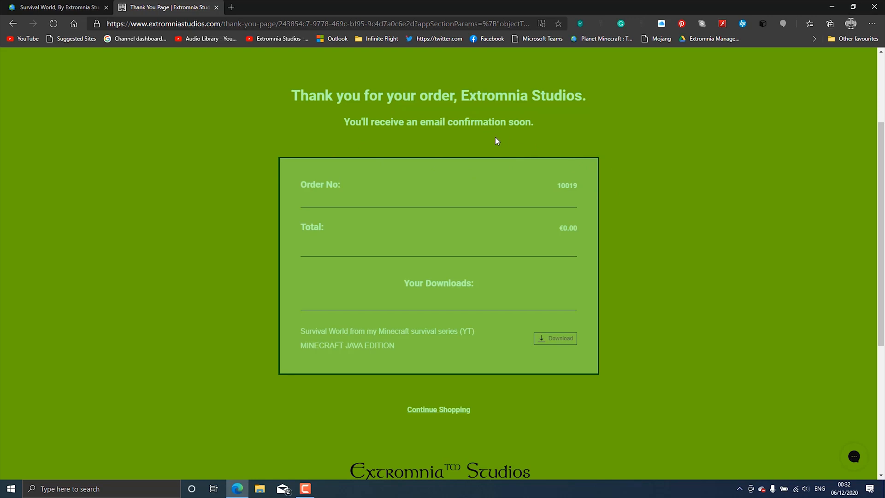
pyautogui.moveTo(378, 376)
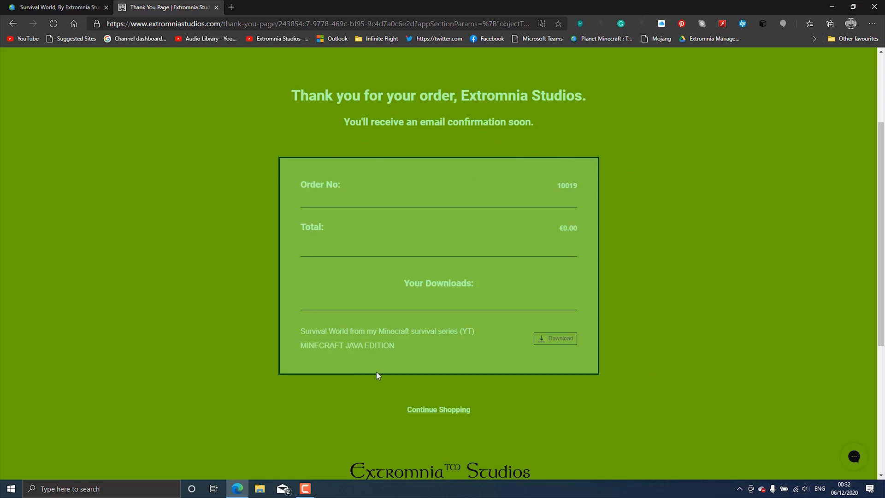
pyautogui.click(554, 338)
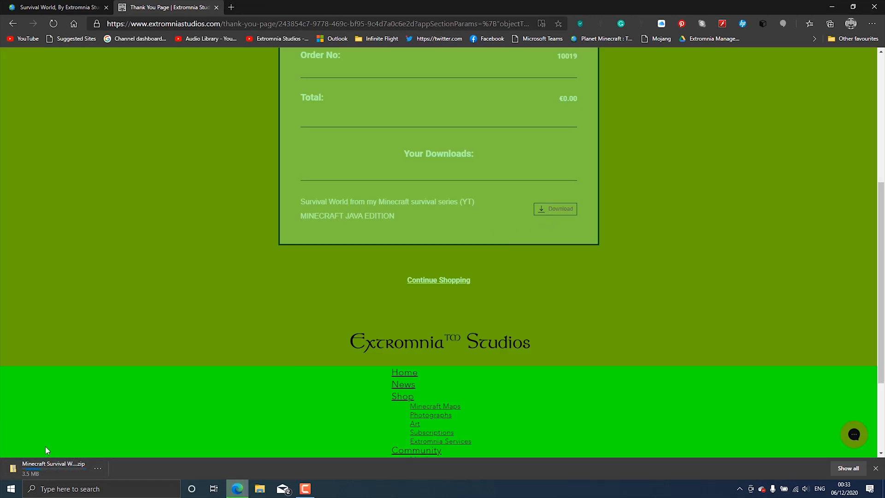
pyautogui.moveTo(50, 452)
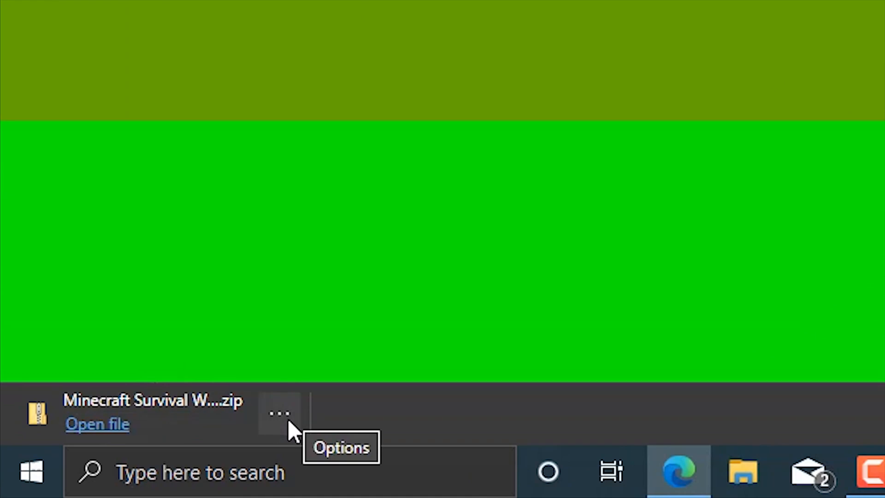
# Show the downloaded map zip in its folder from the downloads bar.
pyautogui.click(278, 414)
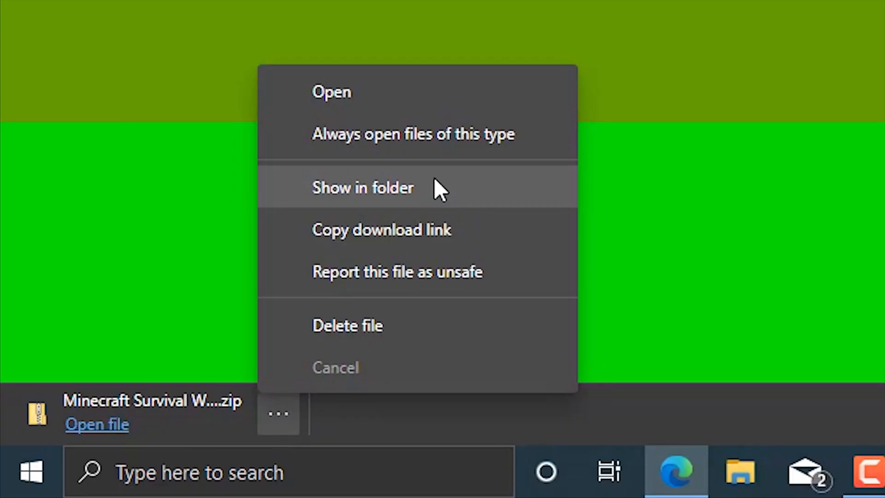
pyautogui.click(362, 187)
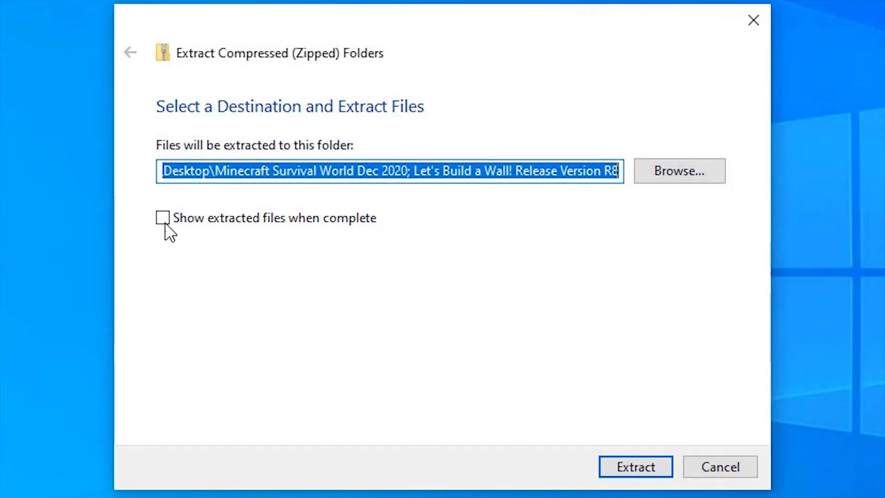
# Extract the map zip to the desktop and open the extracted map folder.
pyautogui.click(163, 218)
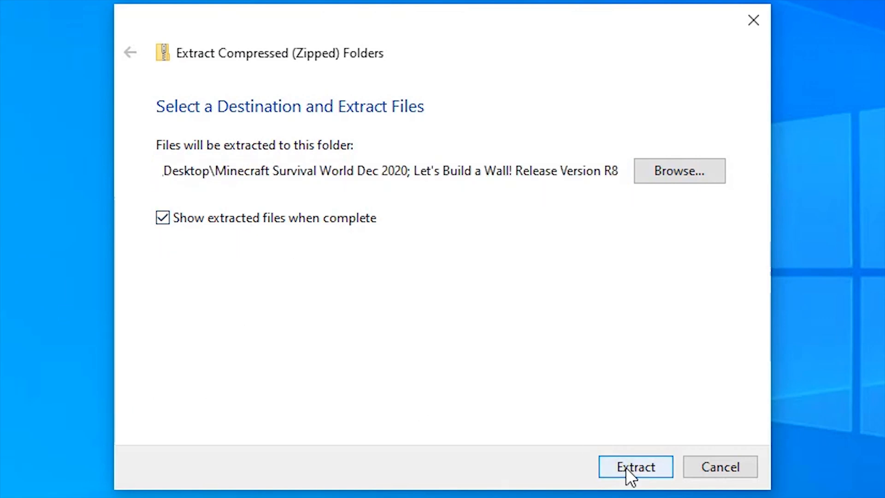
pyautogui.click(635, 467)
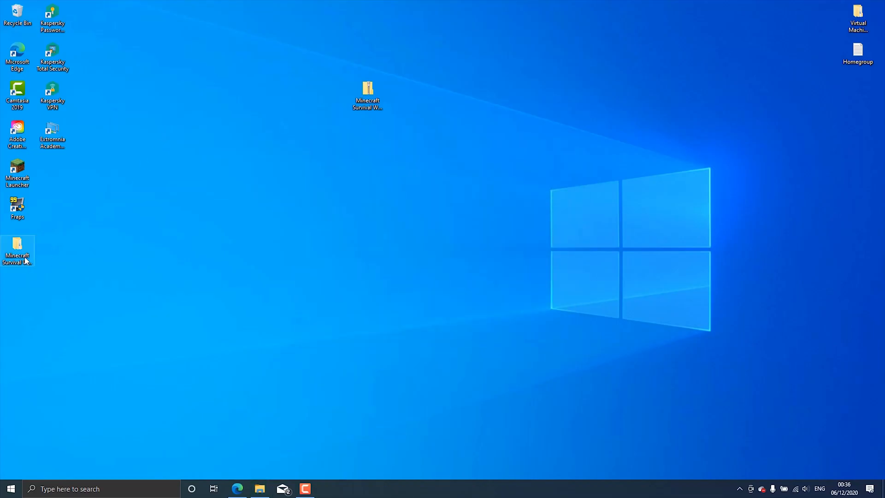
pyautogui.doubleClick(17, 249)
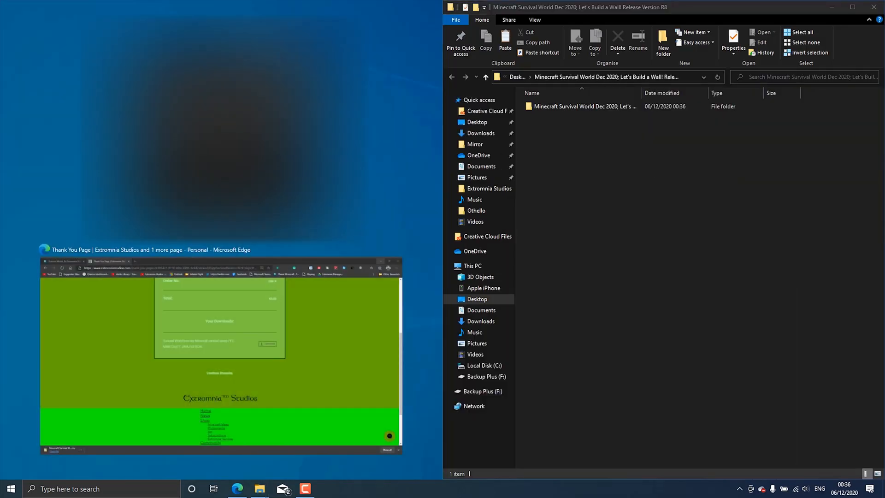
# Browse into World and open the Survival Episode Extromnia Studios save folder.
pyautogui.click(260, 488)
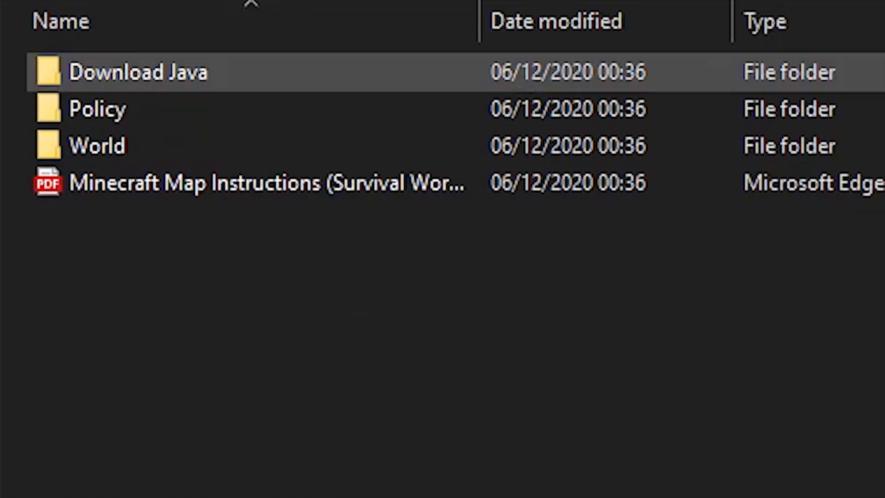
pyautogui.click(97, 109)
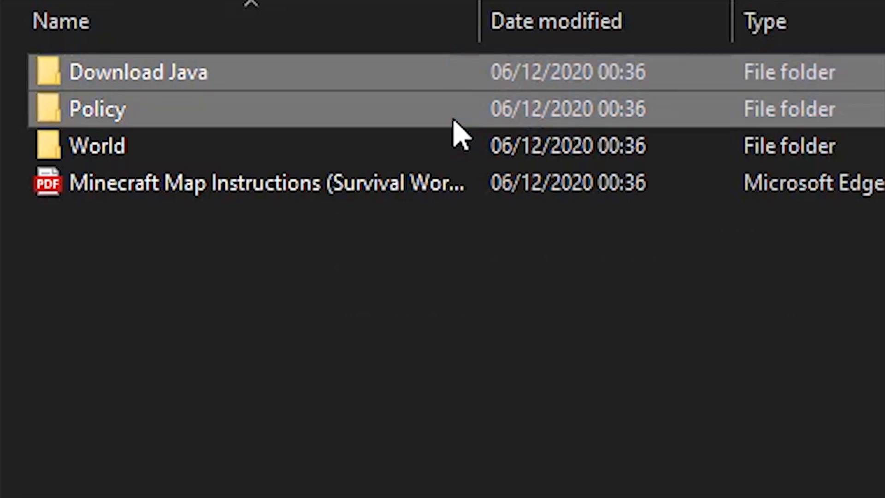
pyautogui.click(266, 182)
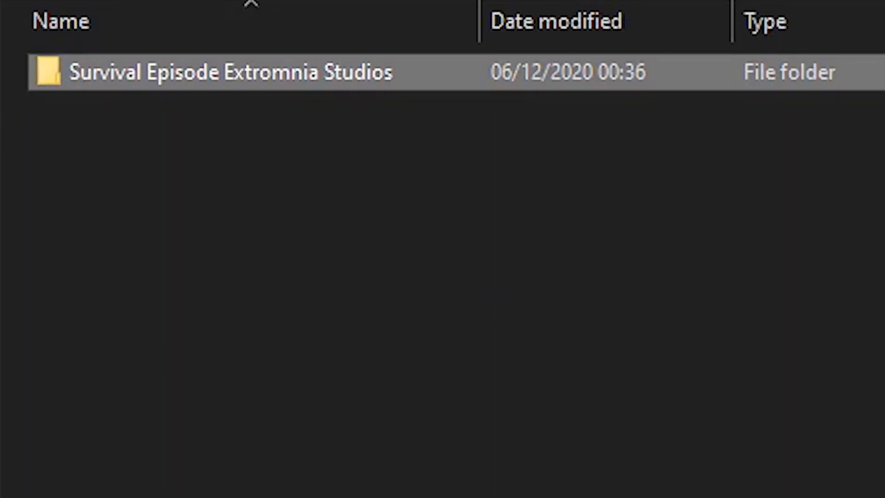
pyautogui.doubleClick(228, 72)
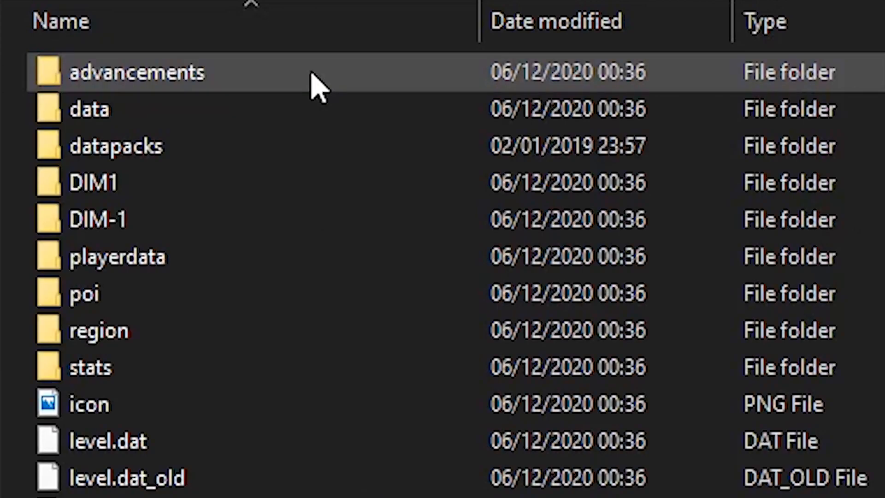
pyautogui.click(113, 479)
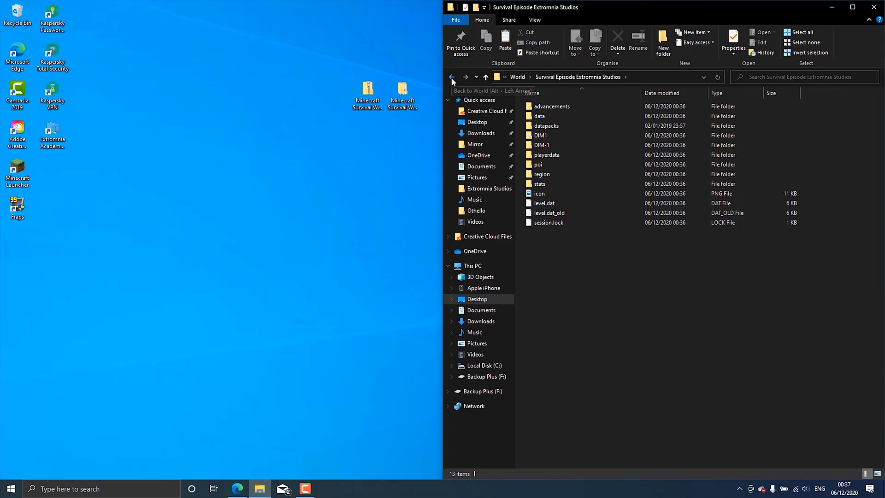
# Return to the World folder and run %appdata% to open the Roaming folder.
pyautogui.click(452, 77)
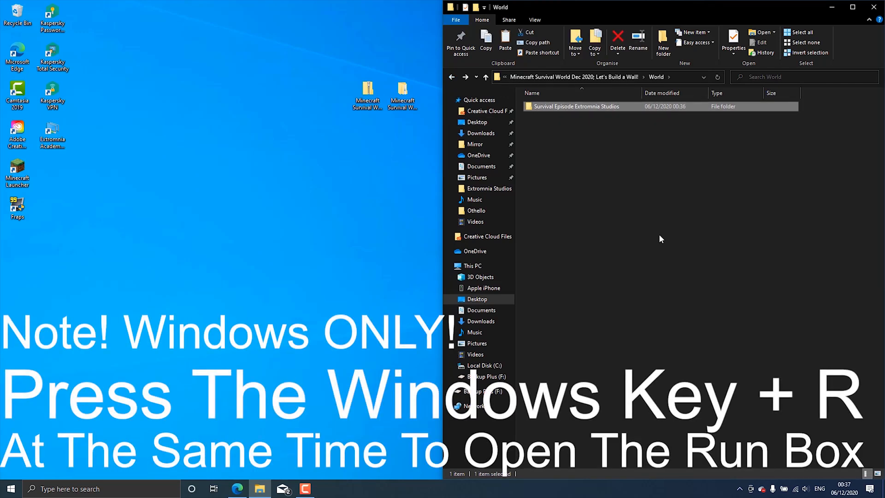
pyautogui.moveTo(661, 229)
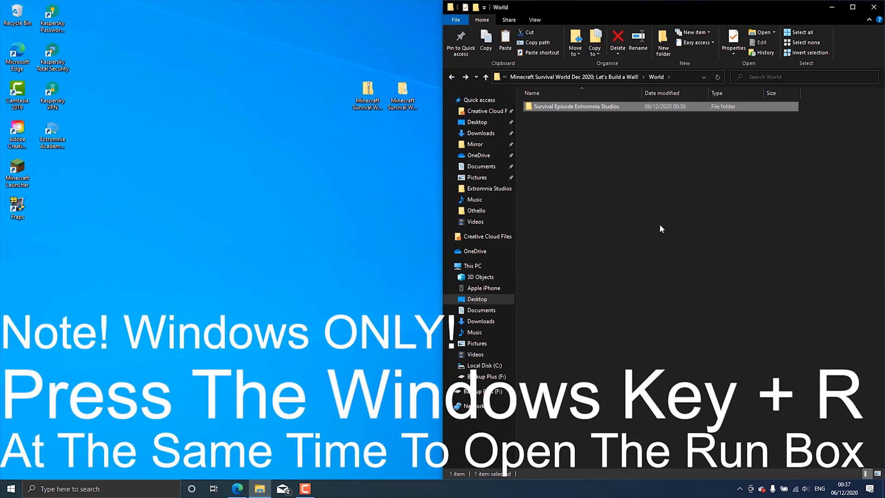
pyautogui.press('win+r')
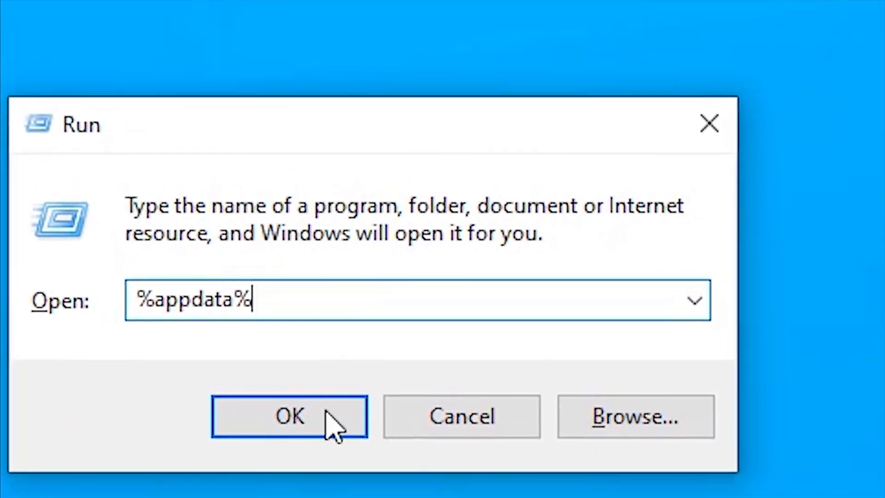
pyautogui.click(290, 416)
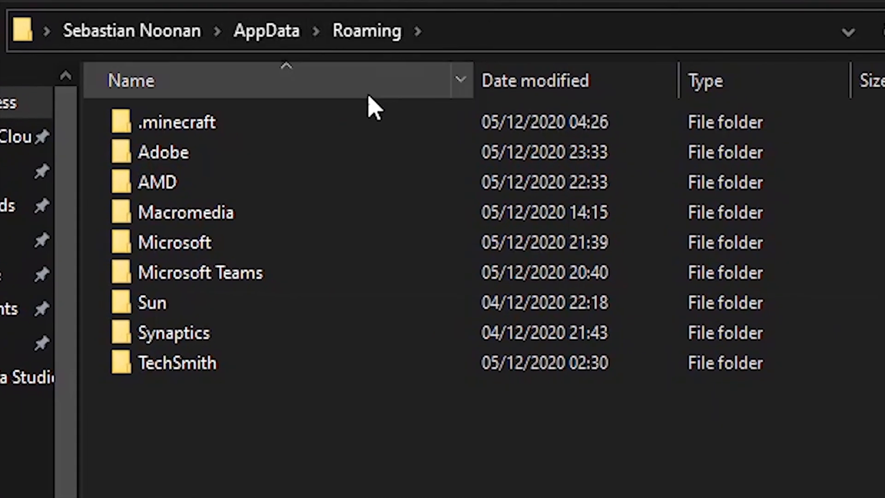
# Move the world into .minecraft/saves, replacing existing files, then close the Explorer windows.
pyautogui.doubleClick(176, 123)
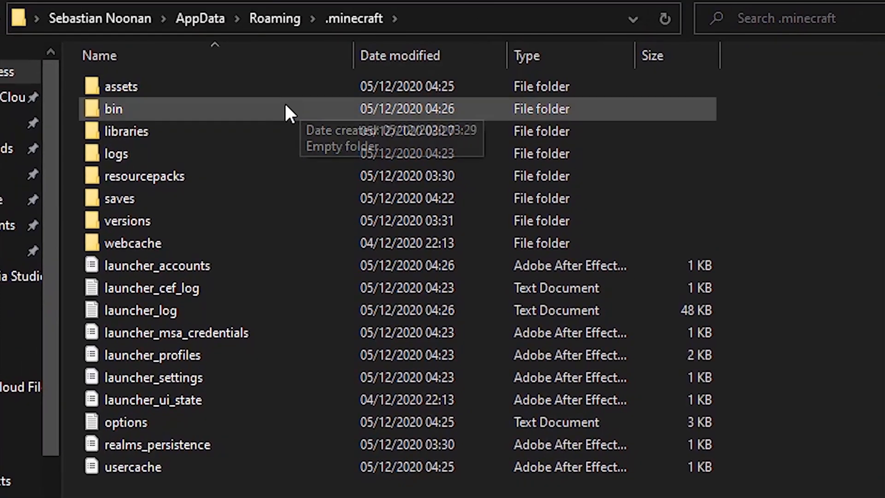
pyautogui.moveTo(178, 203)
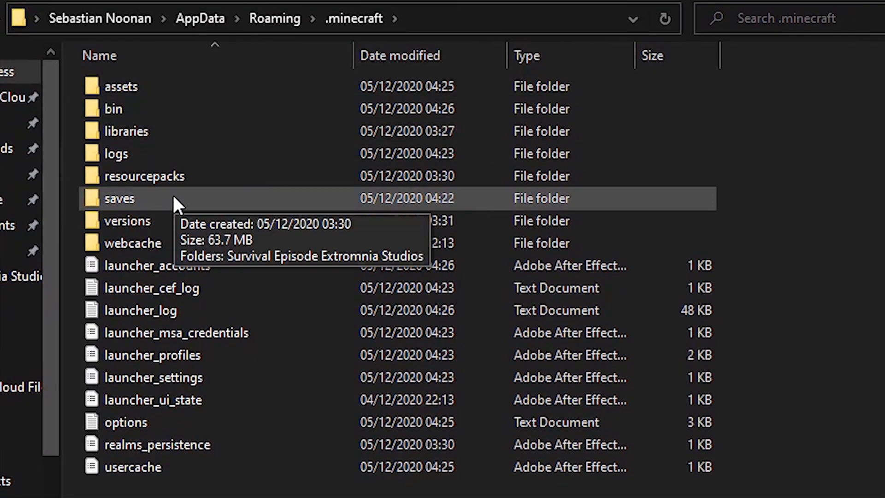
pyautogui.doubleClick(119, 198)
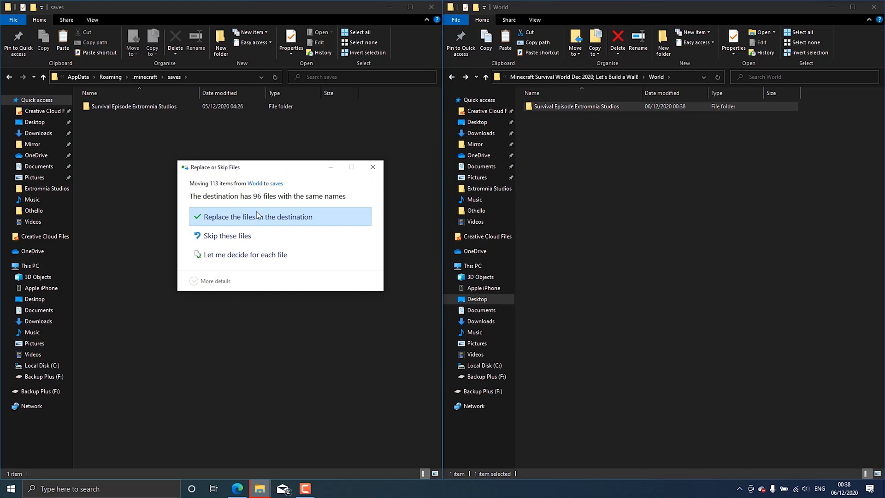
pyautogui.click(259, 217)
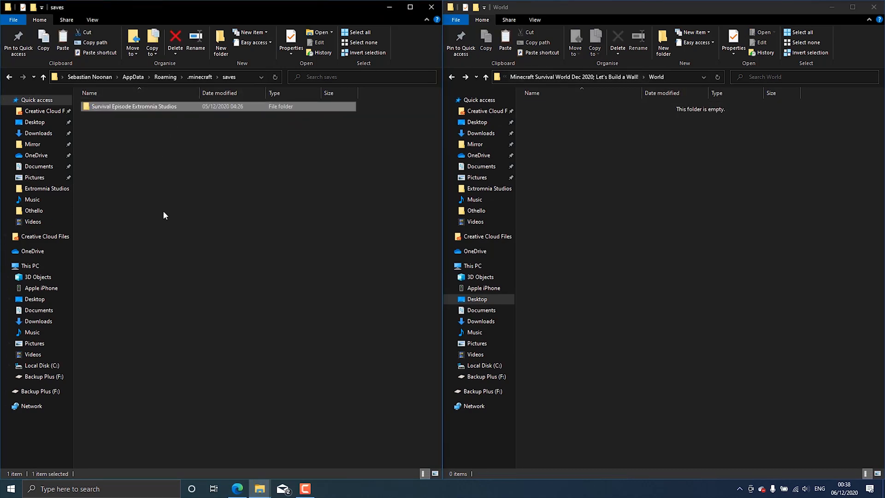
pyautogui.click(878, 7)
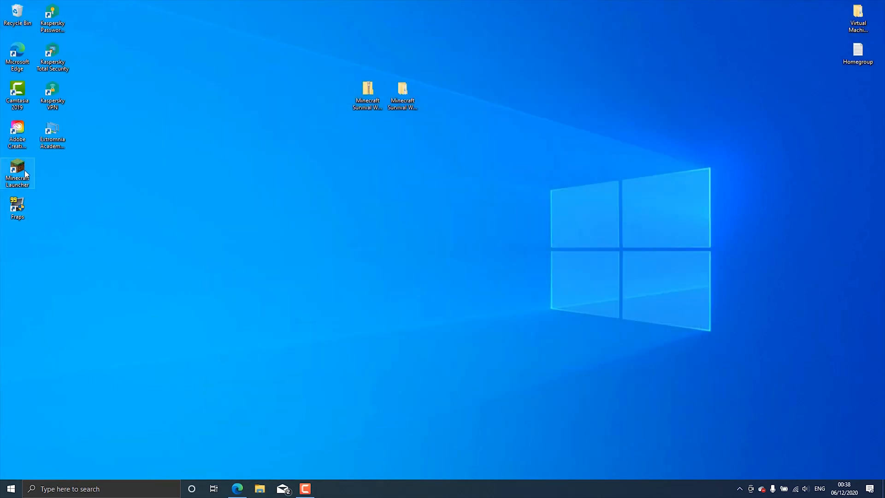
# Launch Minecraft, load the survival map, and close an opened chest.
pyautogui.doubleClick(18, 169)
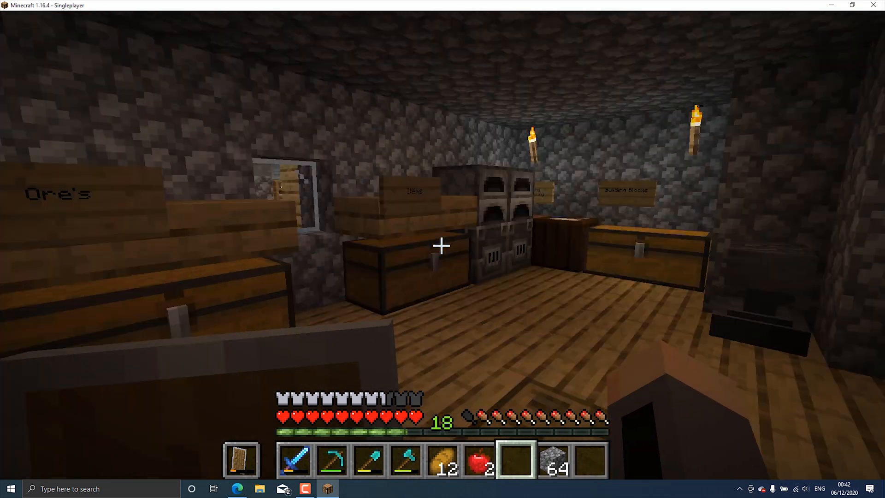
pyautogui.moveTo(442, 245)
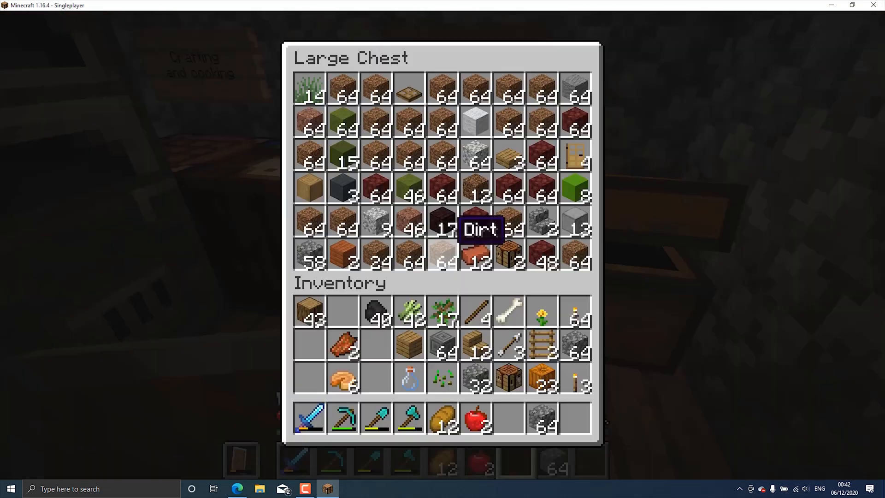
pyautogui.press('Escape')
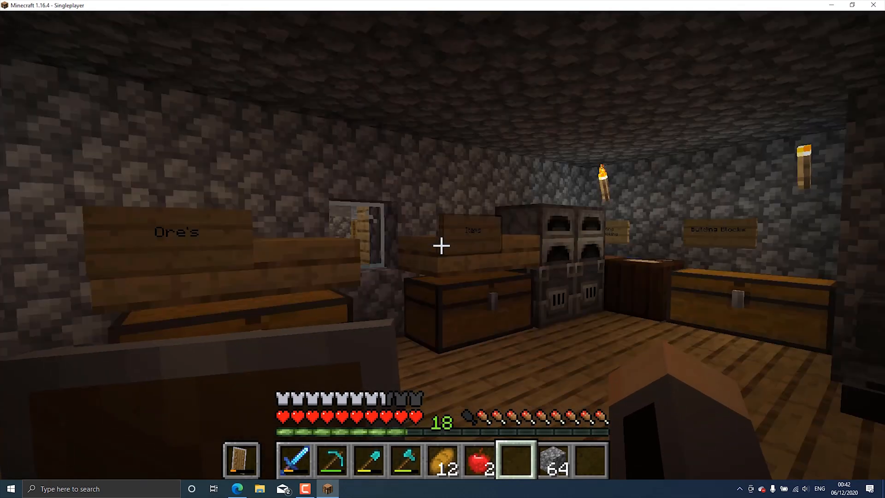
pyautogui.moveTo(442, 246)
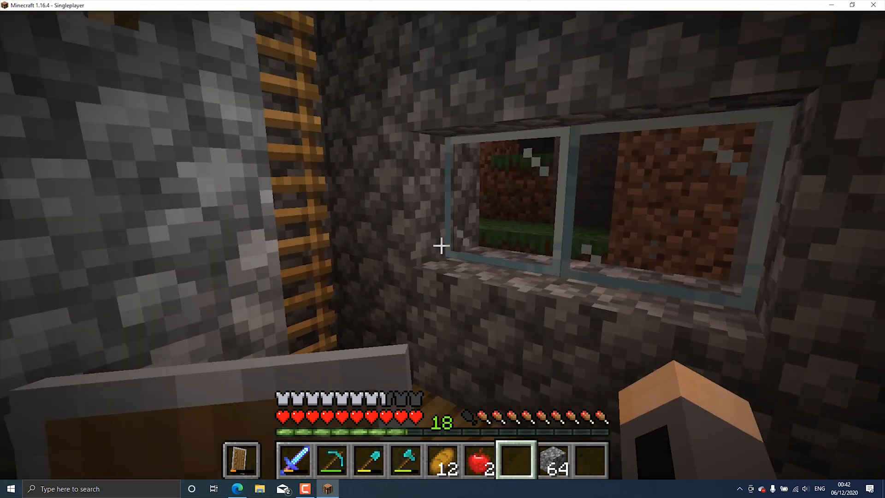
pyautogui.moveTo(443, 245)
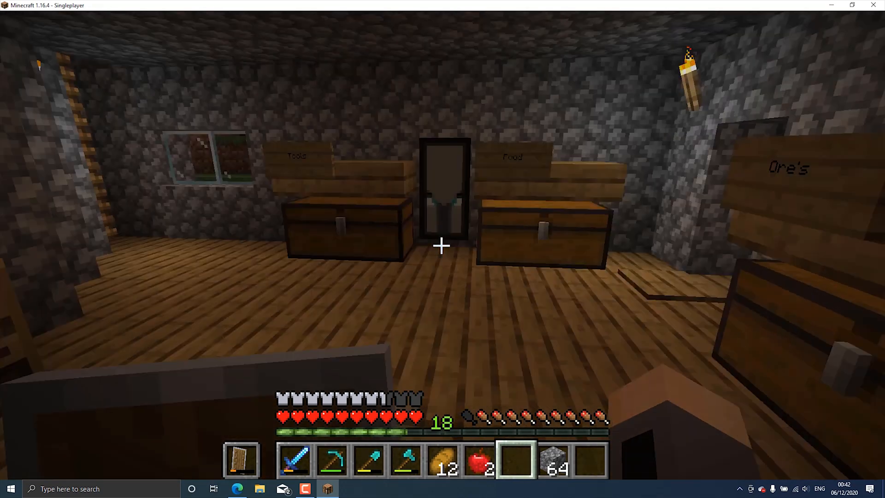
pyautogui.moveTo(442, 245)
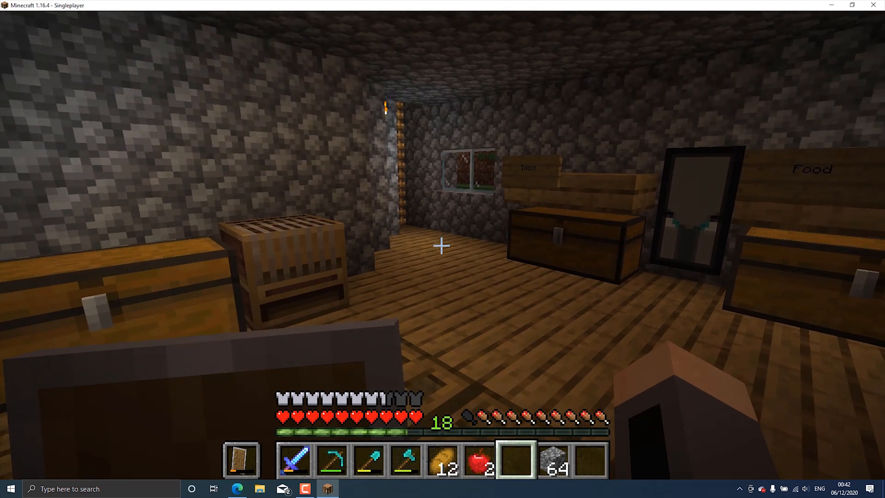
pyautogui.moveTo(442, 245)
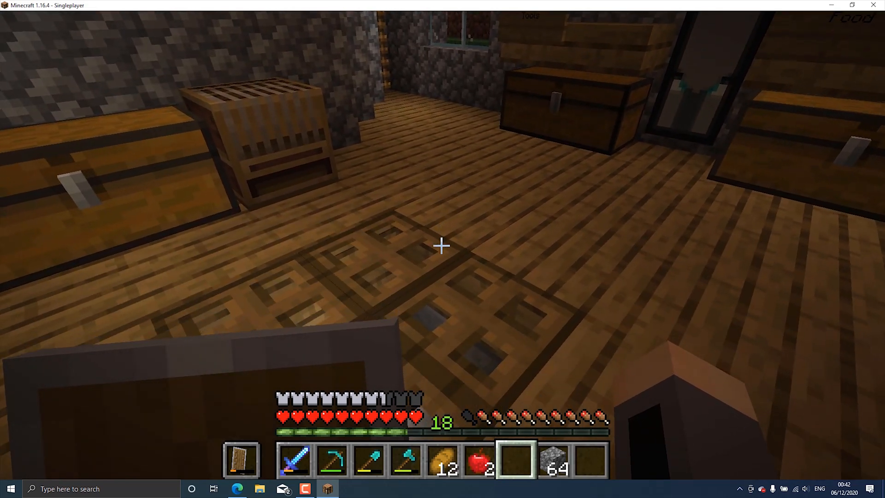